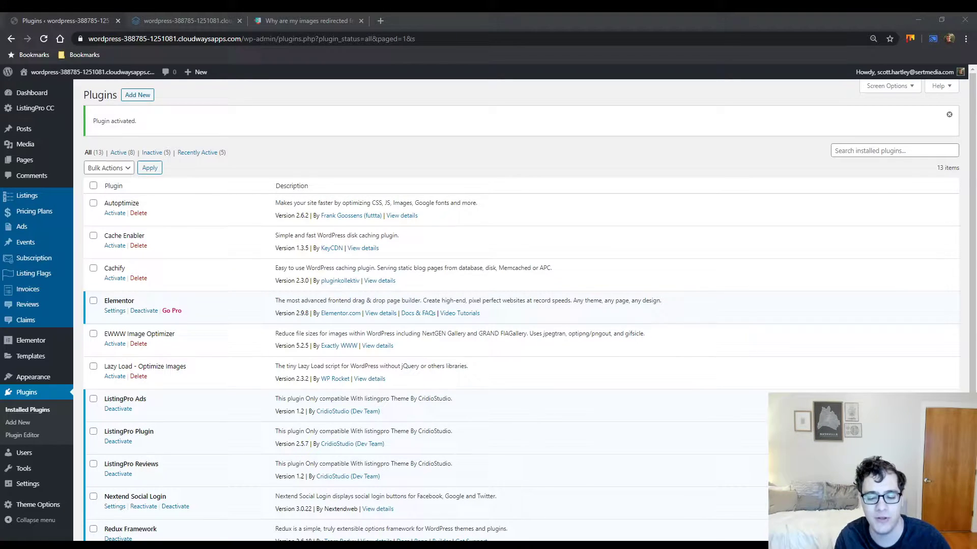
mouse_move(821, 133)
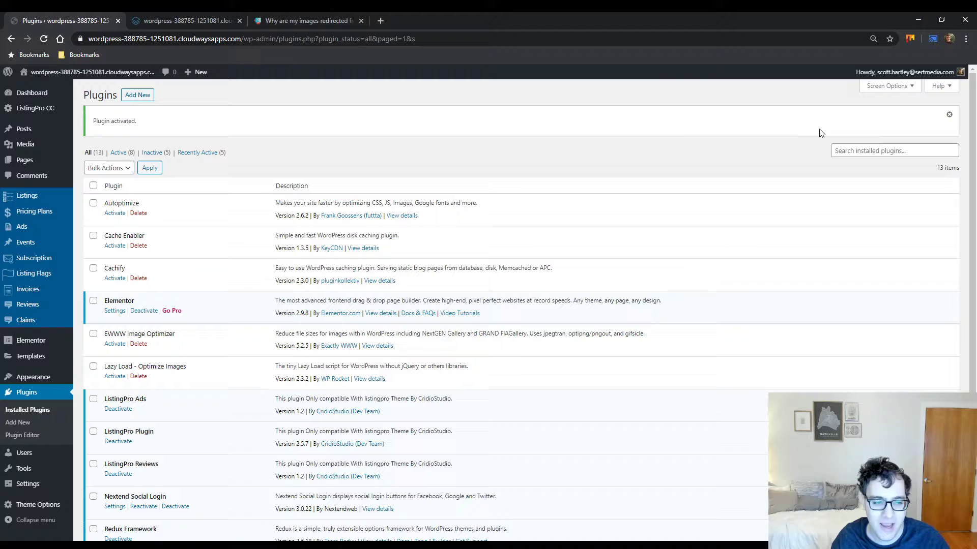
mouse_move(183, 381)
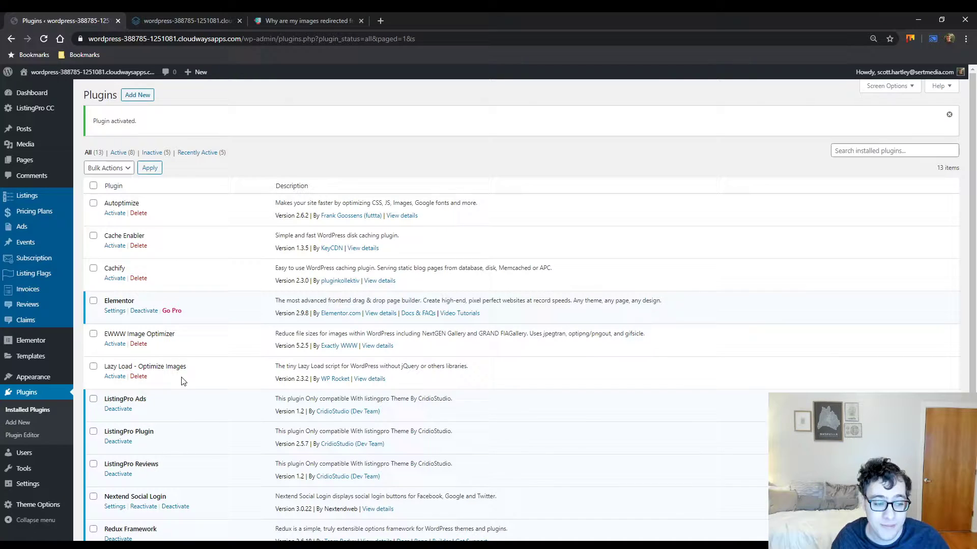
Open ShortPixel Adaptive Images settings on the Advanced tab and scroll to Excluded URLs.
scroll("down", 3)
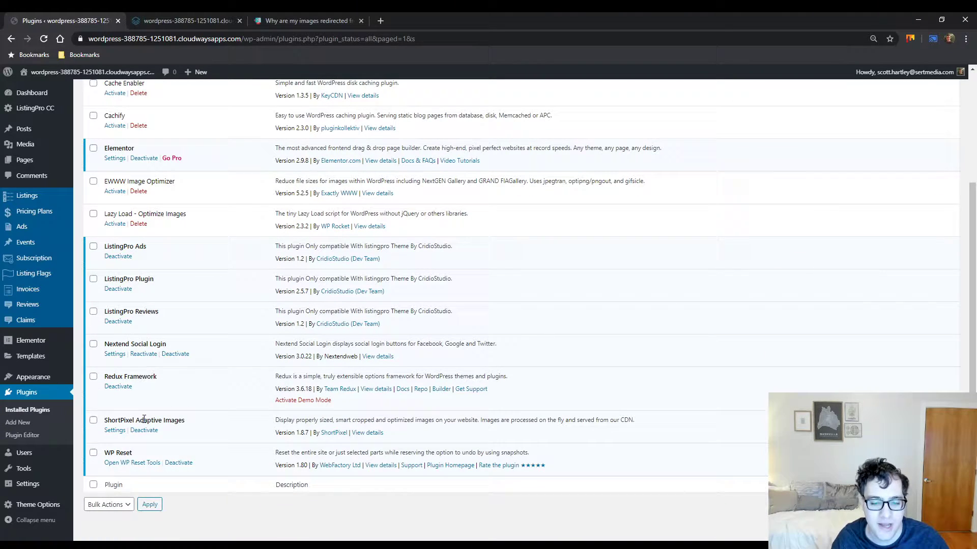
mouse_move(111, 438)
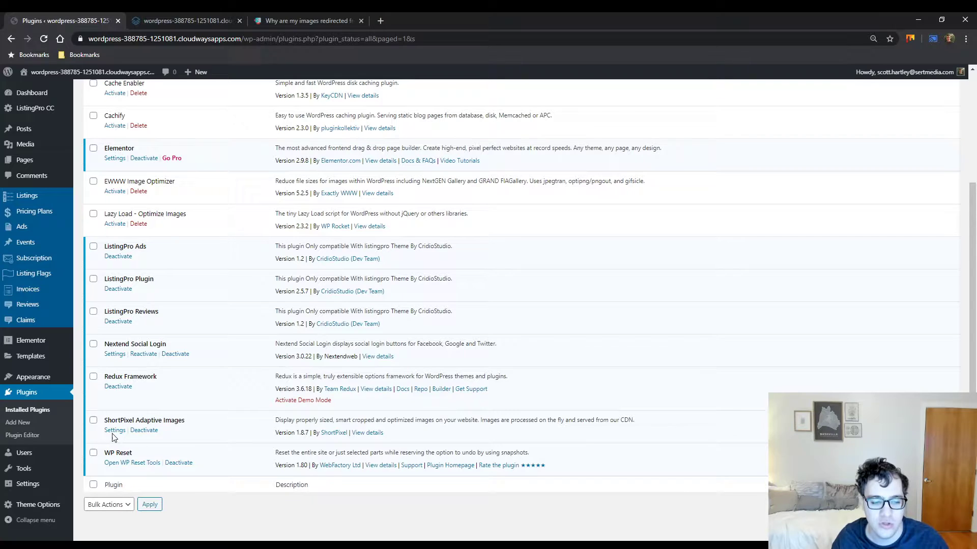
left_click(114, 429)
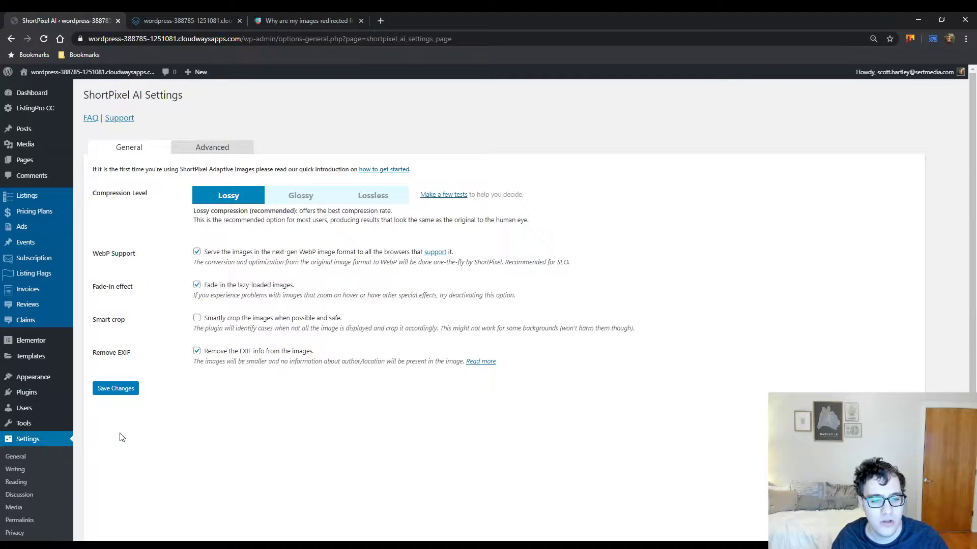
left_click(212, 147)
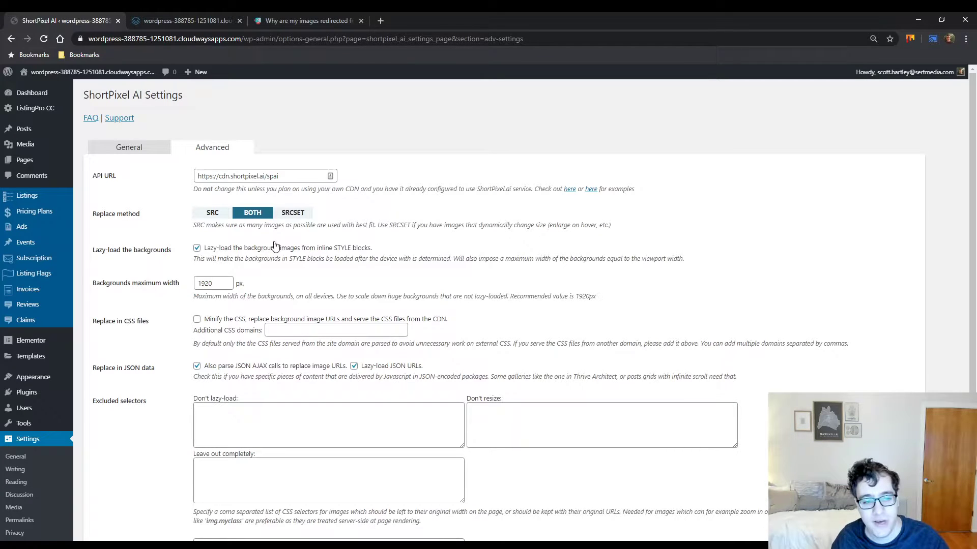
scroll("down", 3)
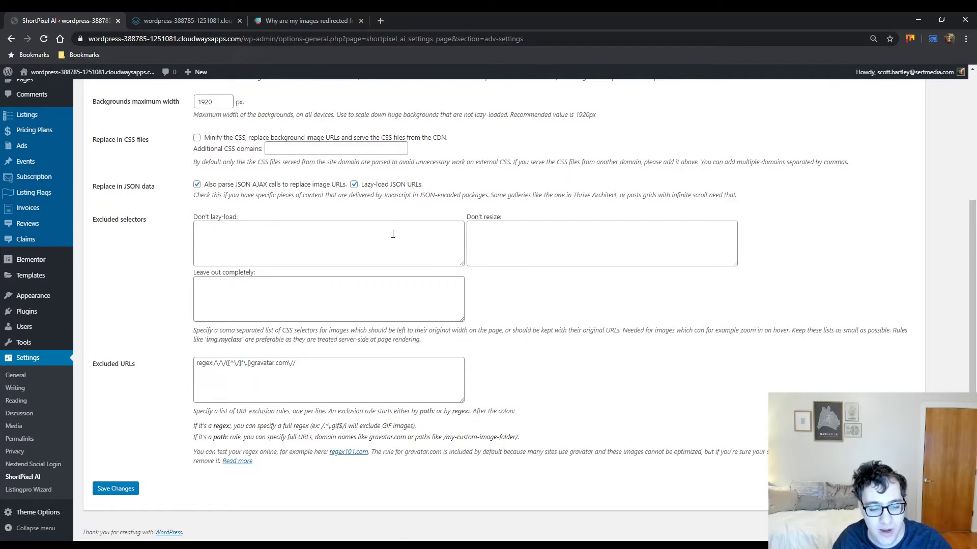
left_click(175, 20)
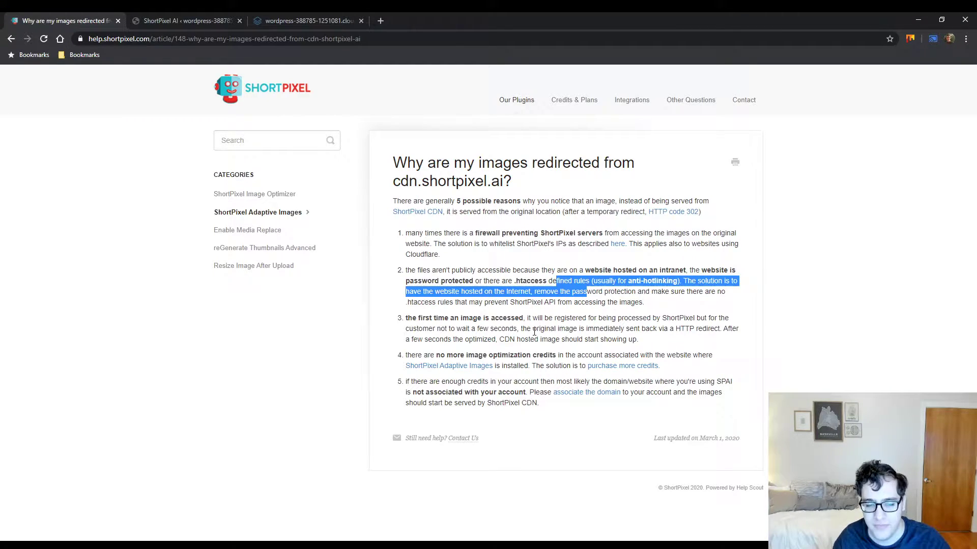
double_click(491, 317)
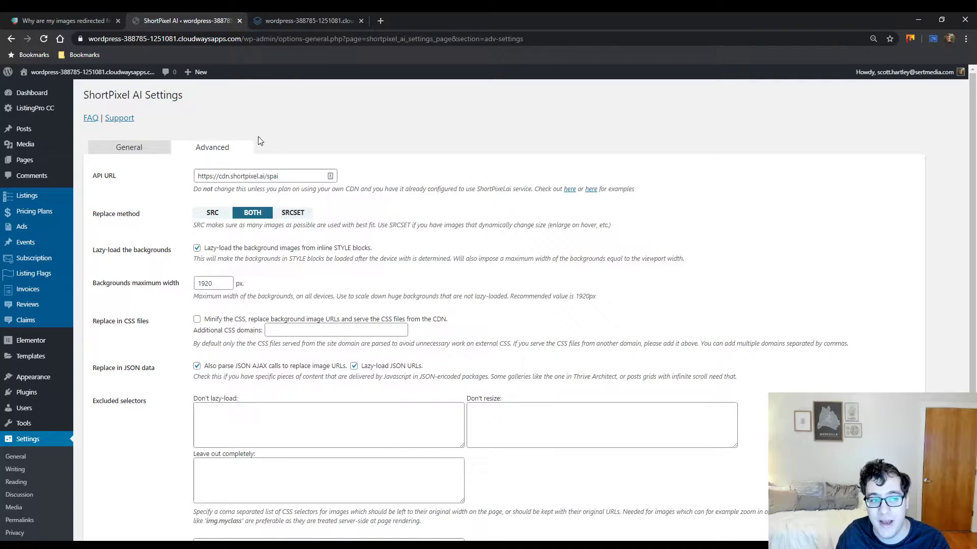
Switch to the General tab showing Lossy compression, WebP, fade-in and EXIF removal.
left_click(128, 147)
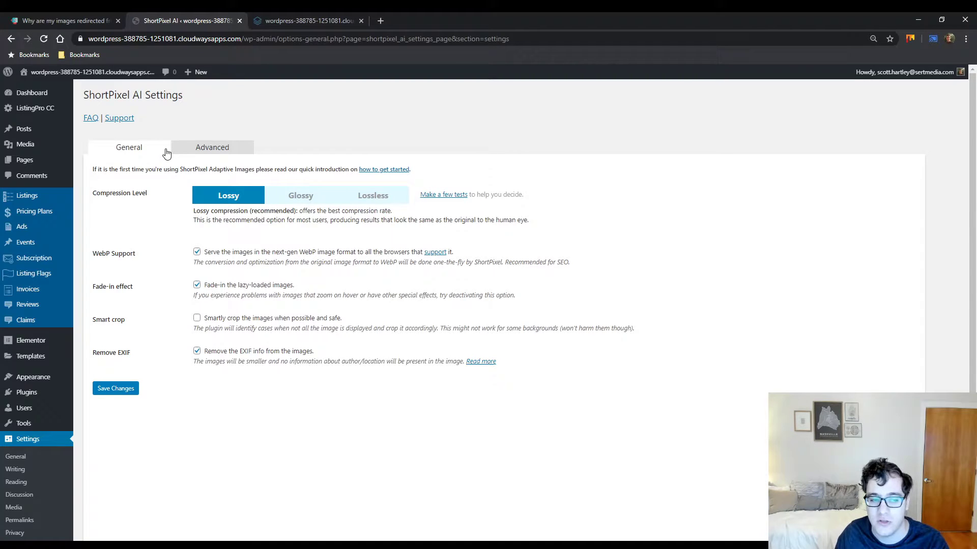
mouse_move(209, 172)
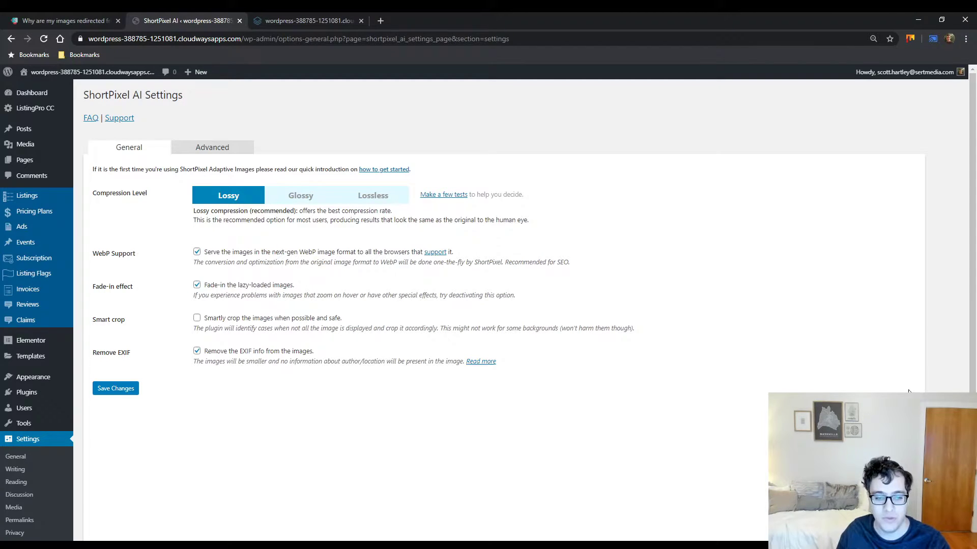
mouse_move(602, 377)
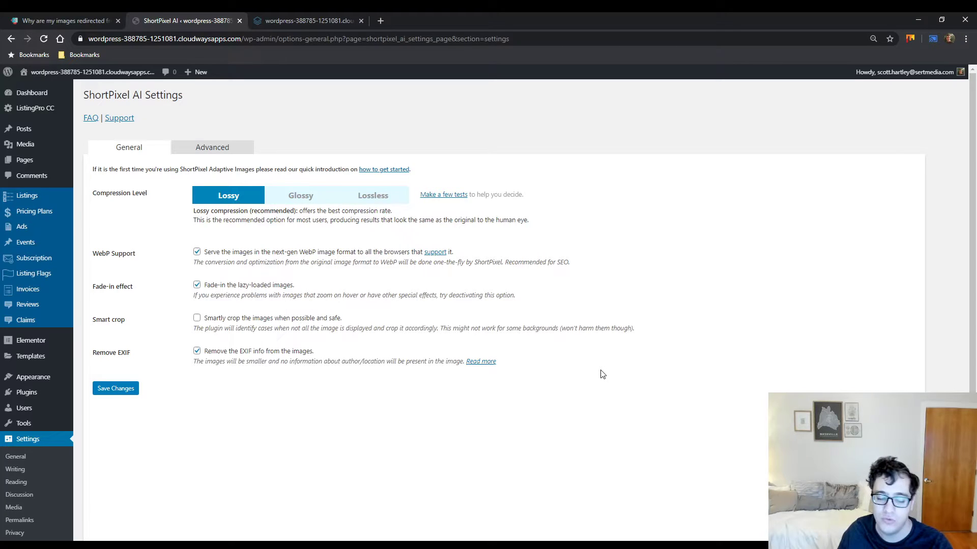
mouse_move(355, 272)
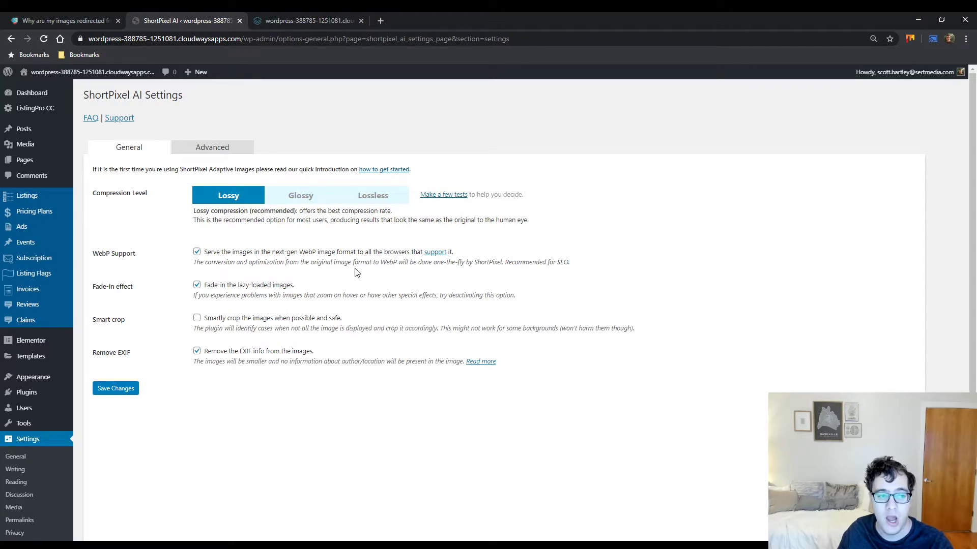
mouse_move(249, 258)
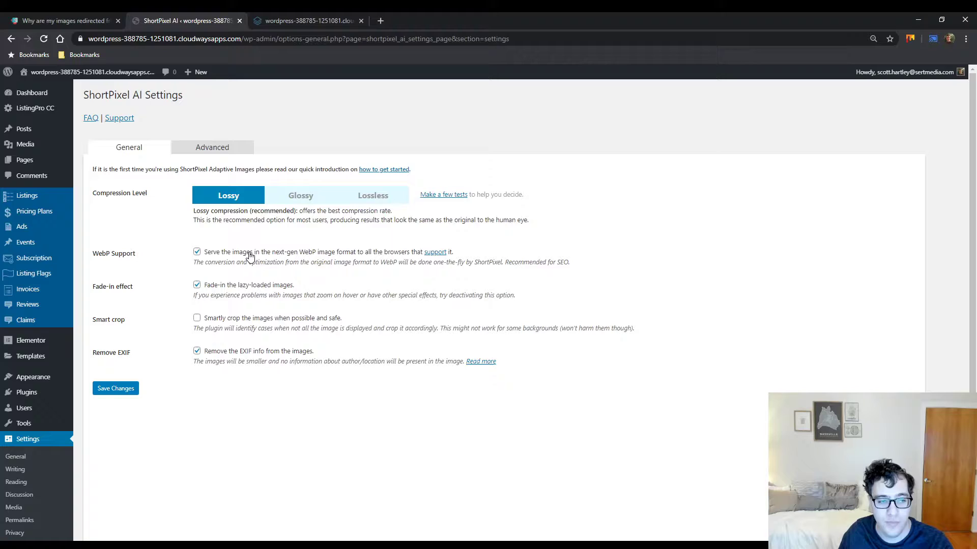
mouse_move(239, 209)
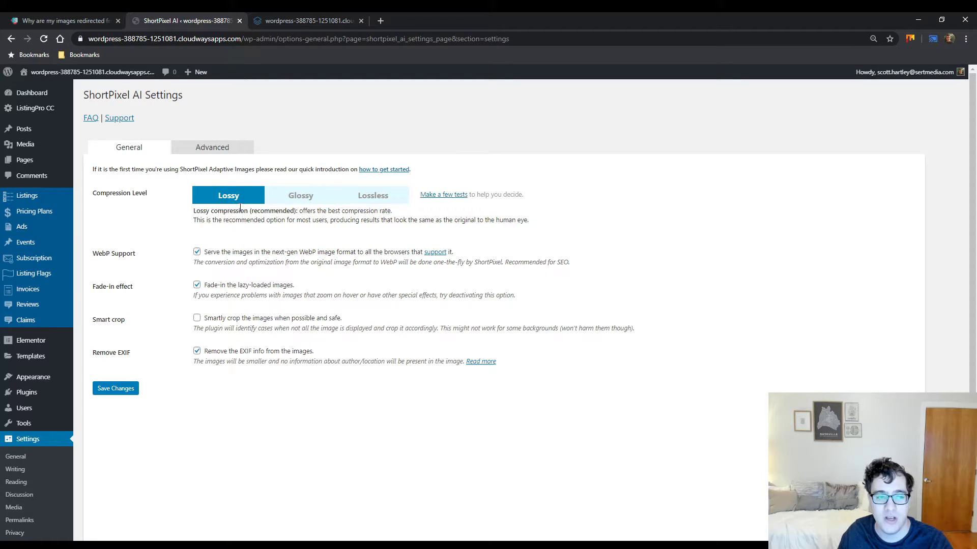
mouse_move(427, 172)
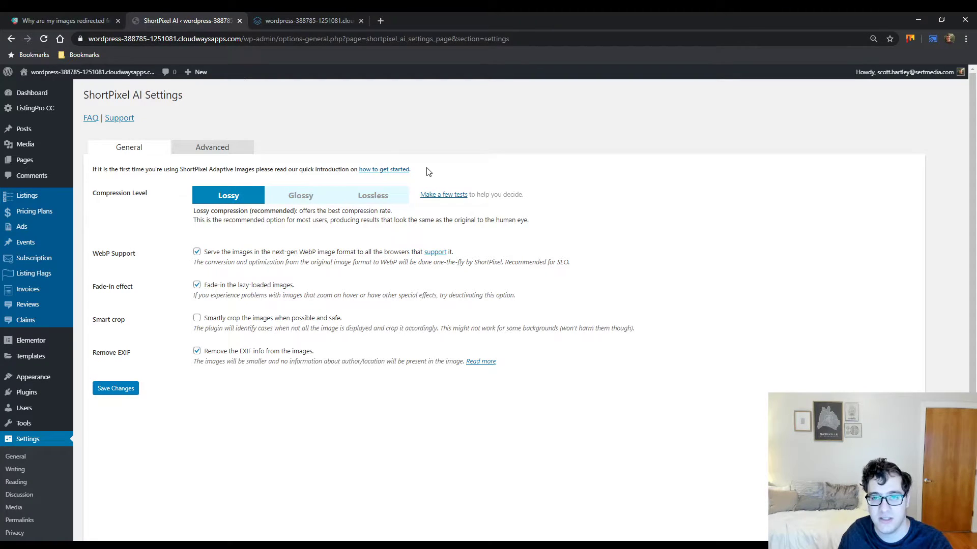
mouse_move(403, 161)
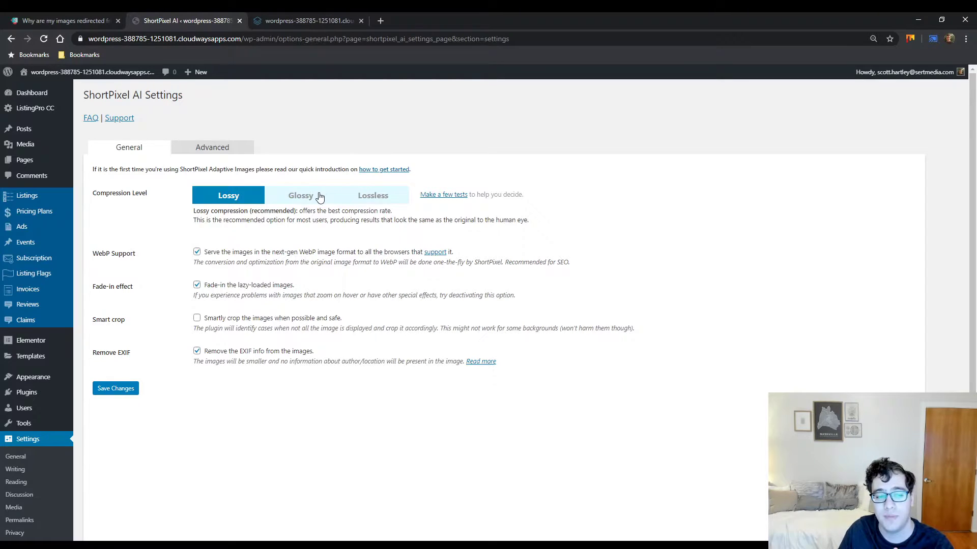
mouse_move(323, 214)
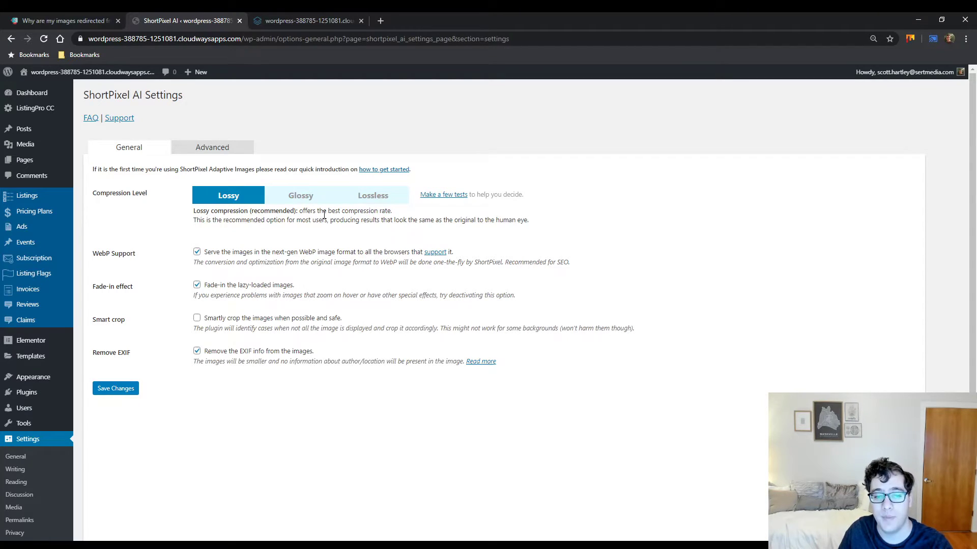
mouse_move(323, 219)
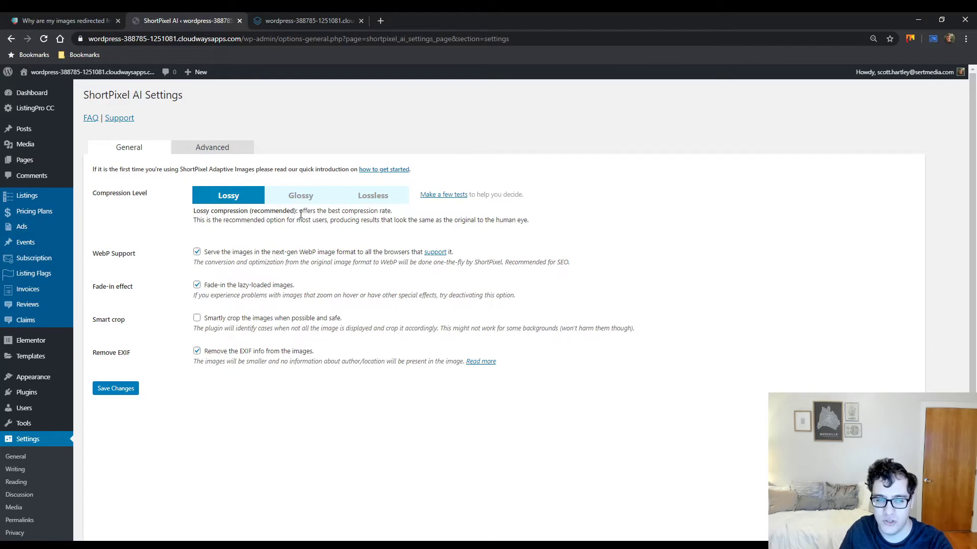
mouse_move(298, 208)
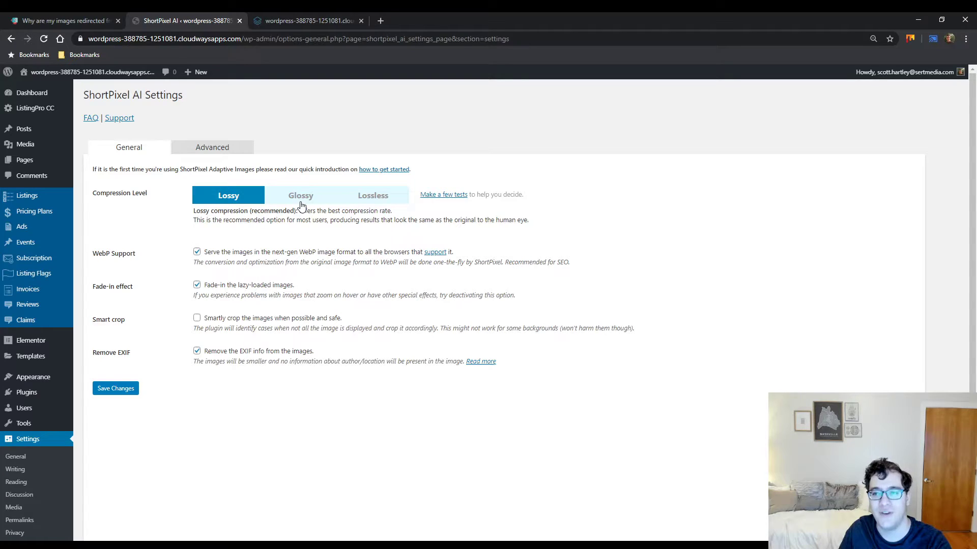
View a listing's motorcycle photo on the live site, then return to ShortPixel AI settings.
left_click(305, 20)
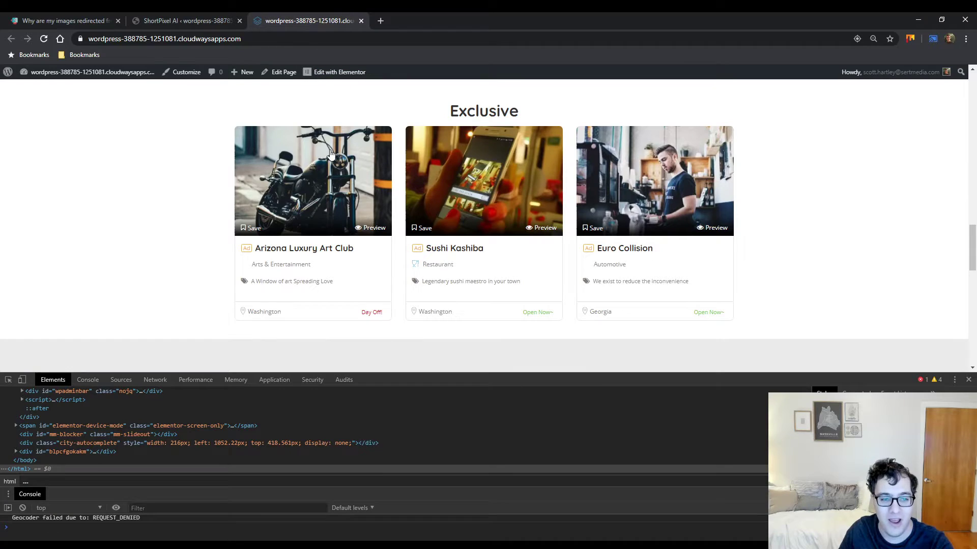
mouse_move(400, 247)
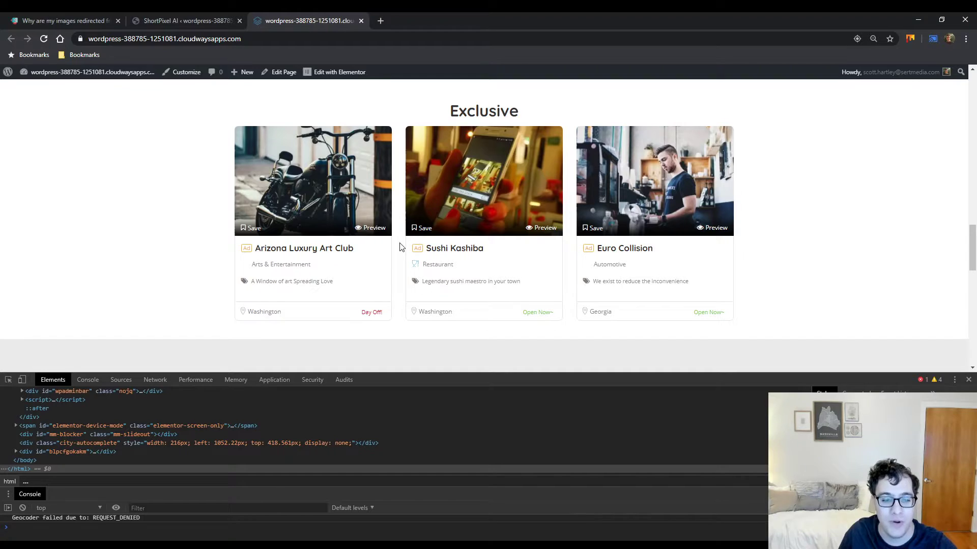
mouse_move(394, 204)
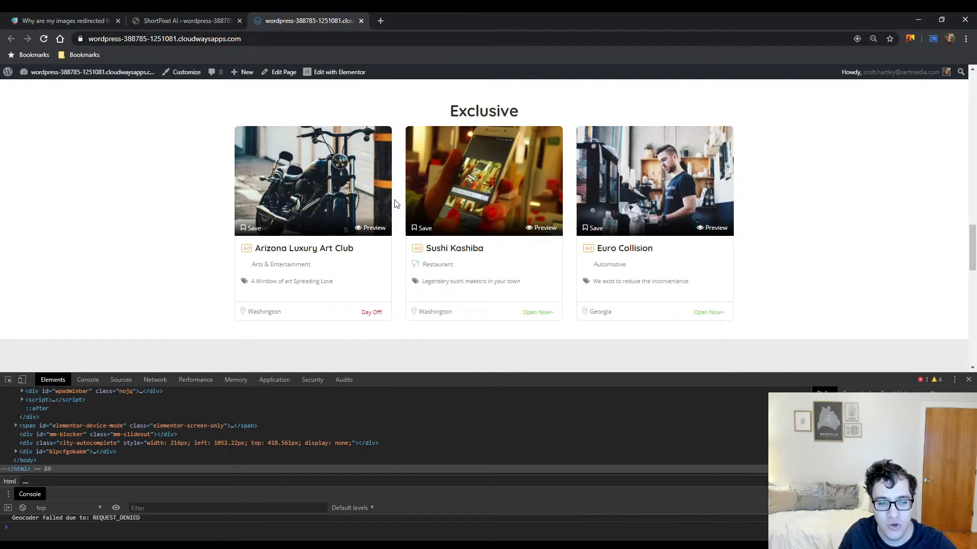
left_click(304, 248)
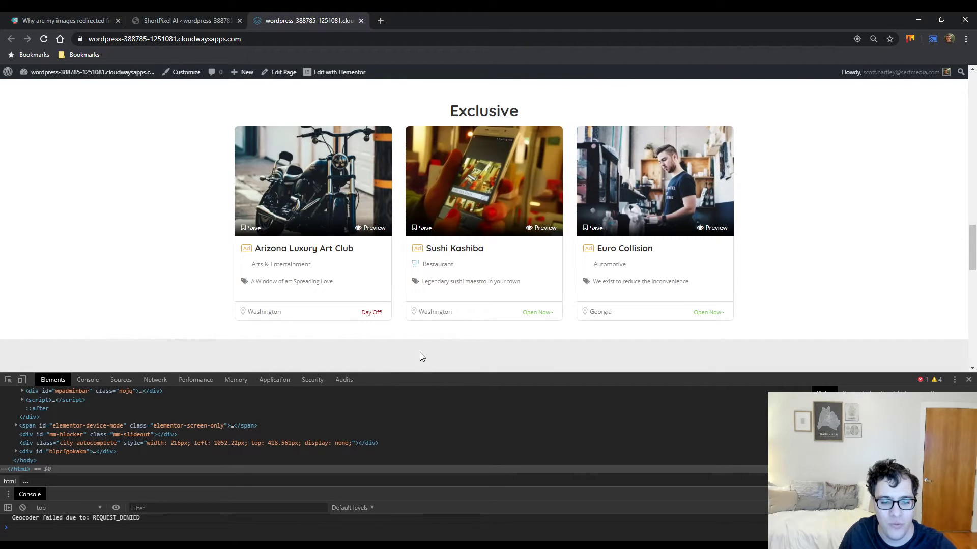
mouse_move(360, 214)
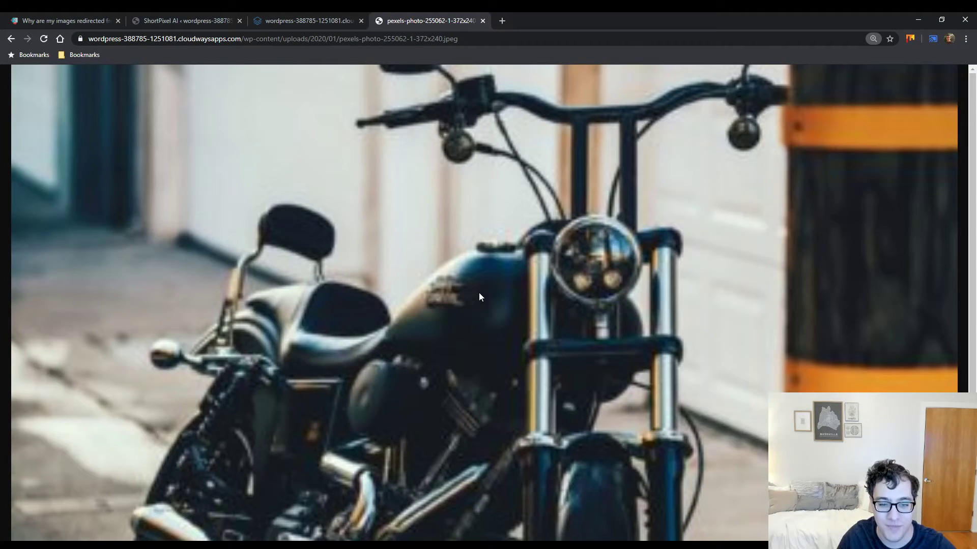
mouse_move(535, 239)
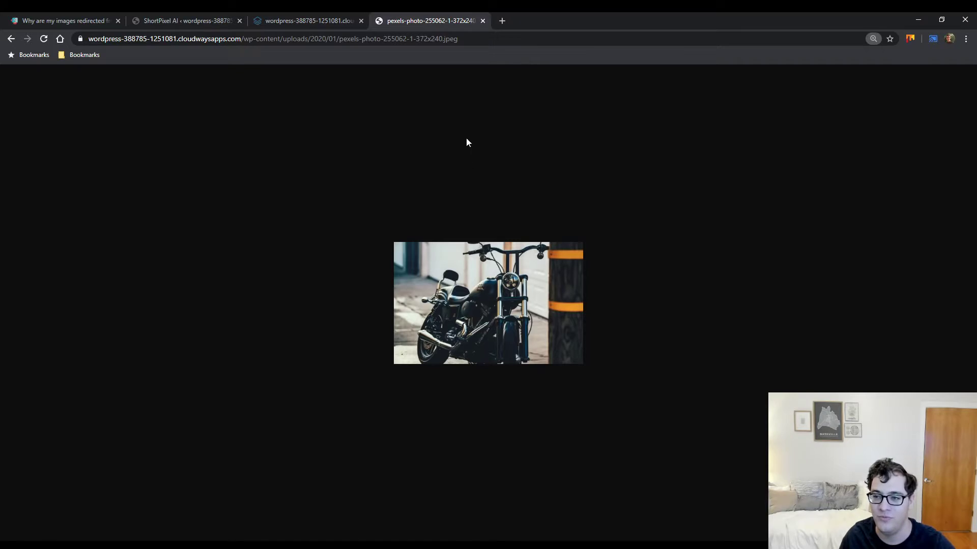
left_click(181, 21)
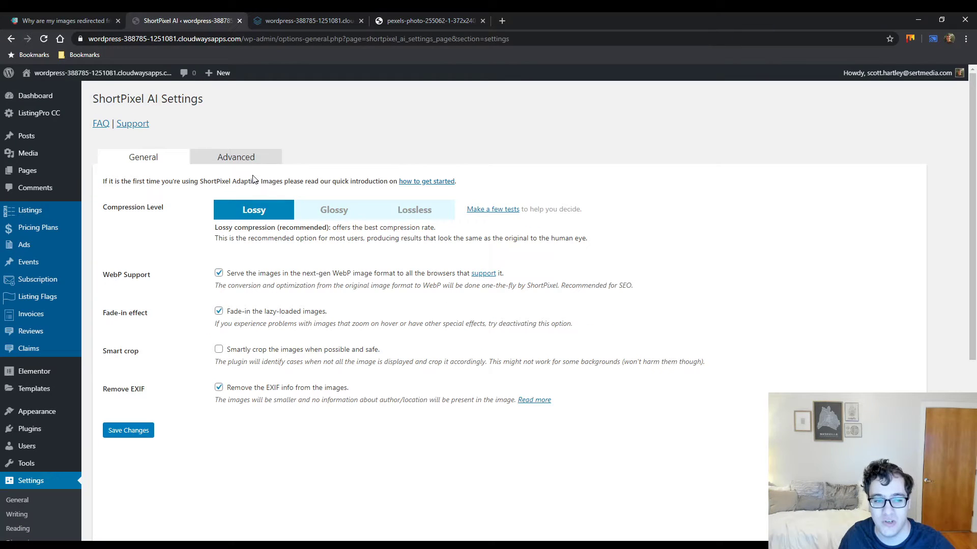
mouse_move(352, 216)
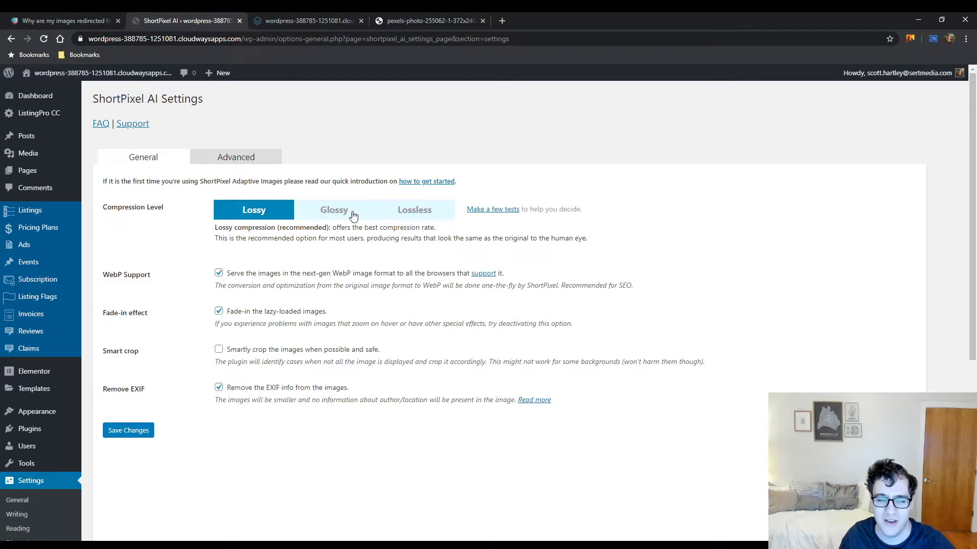
Compare Glossy and Lossless, settle on Lossy compression, then view the homepage.
left_click(334, 209)
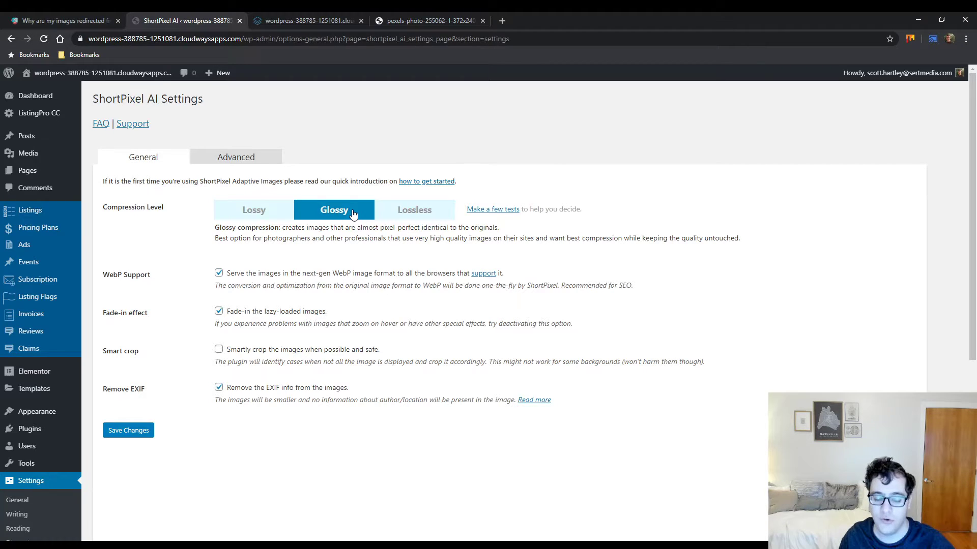
left_click(414, 209)
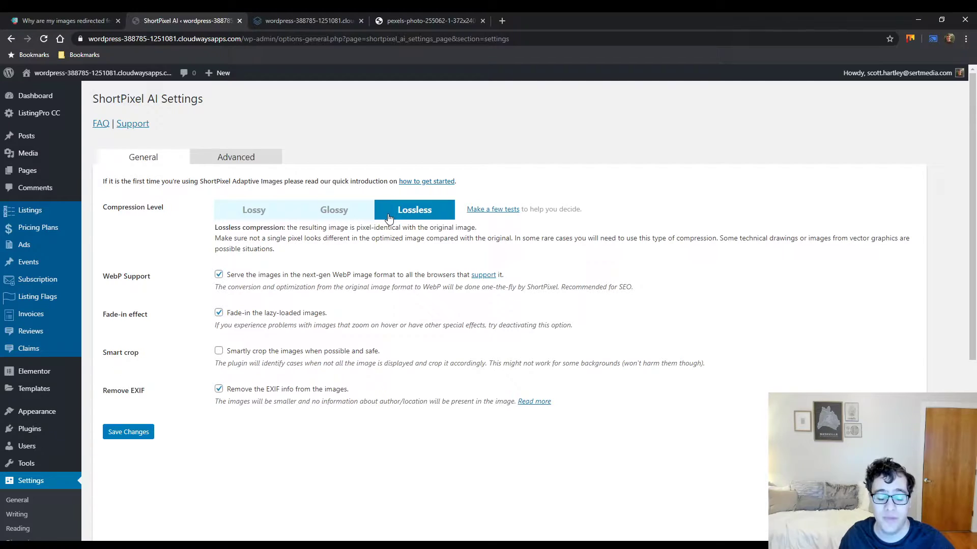
mouse_move(382, 219)
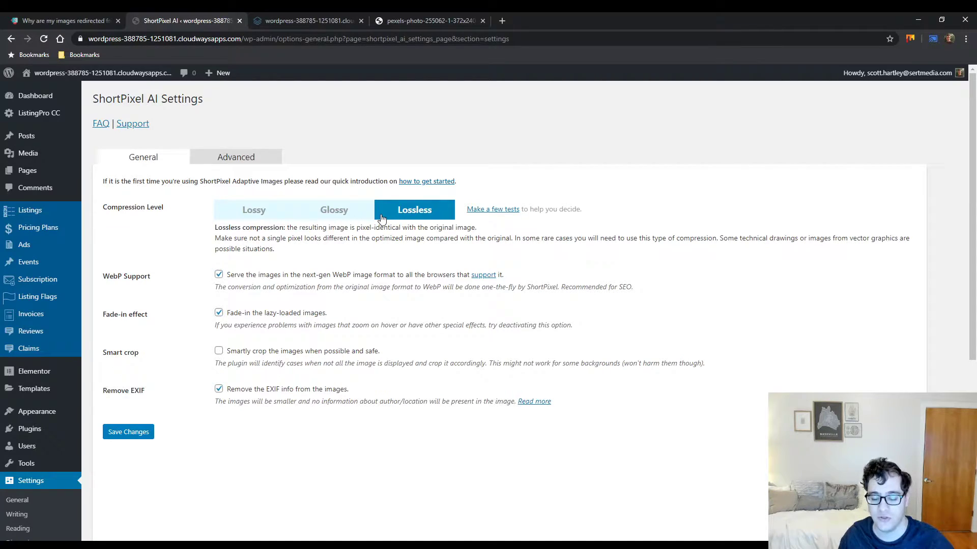
mouse_move(382, 214)
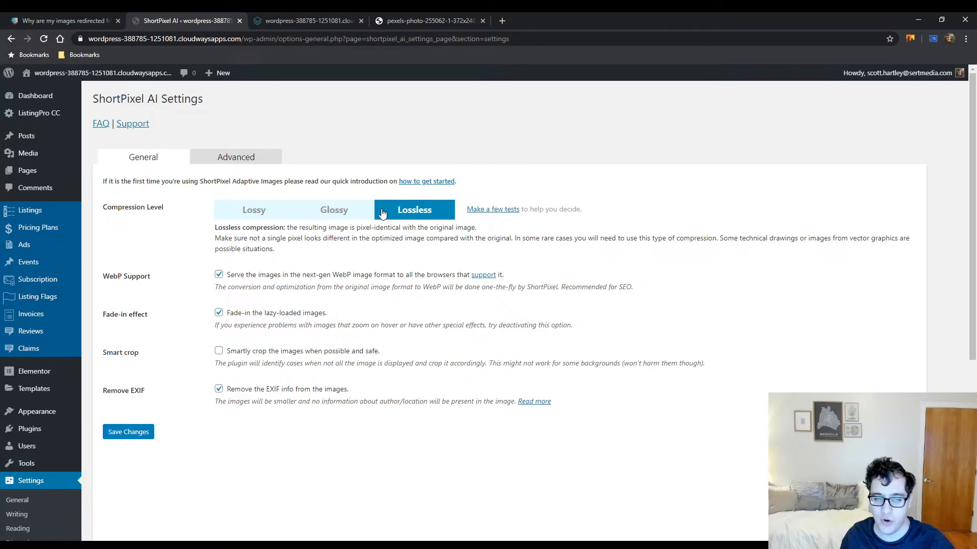
mouse_move(358, 211)
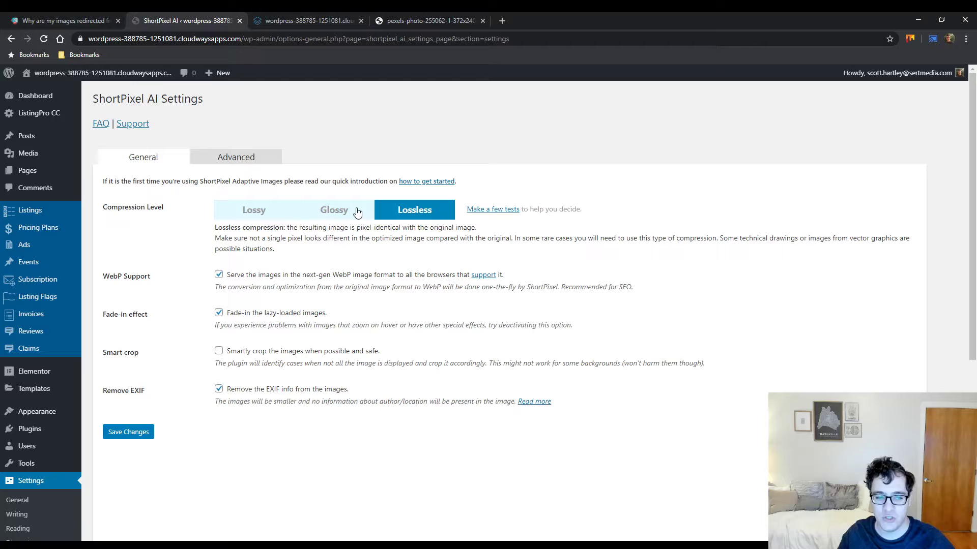
mouse_move(397, 223)
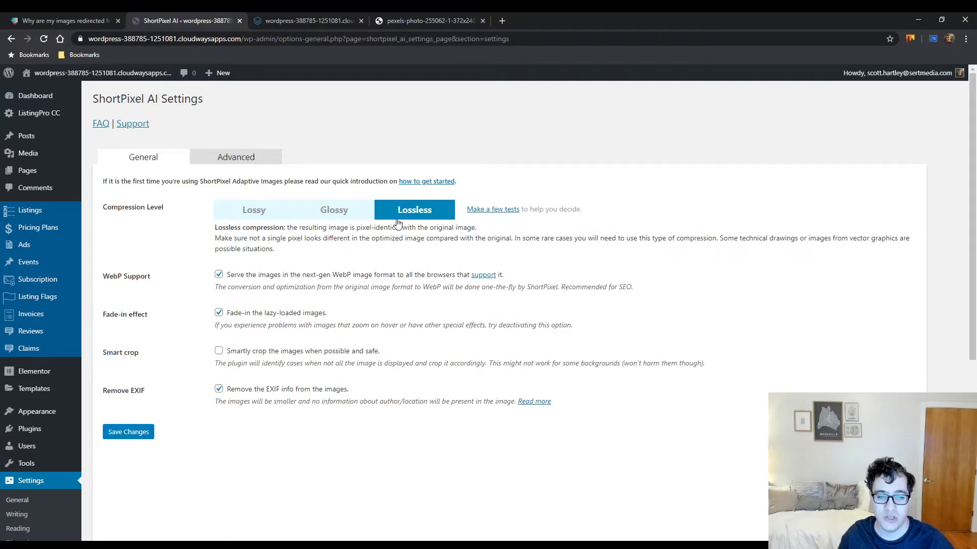
mouse_move(629, 142)
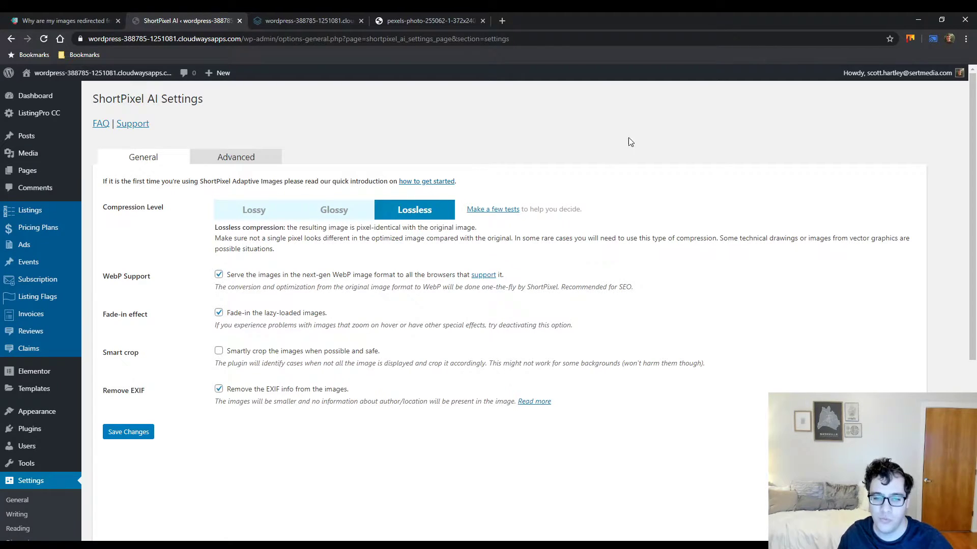
mouse_move(610, 136)
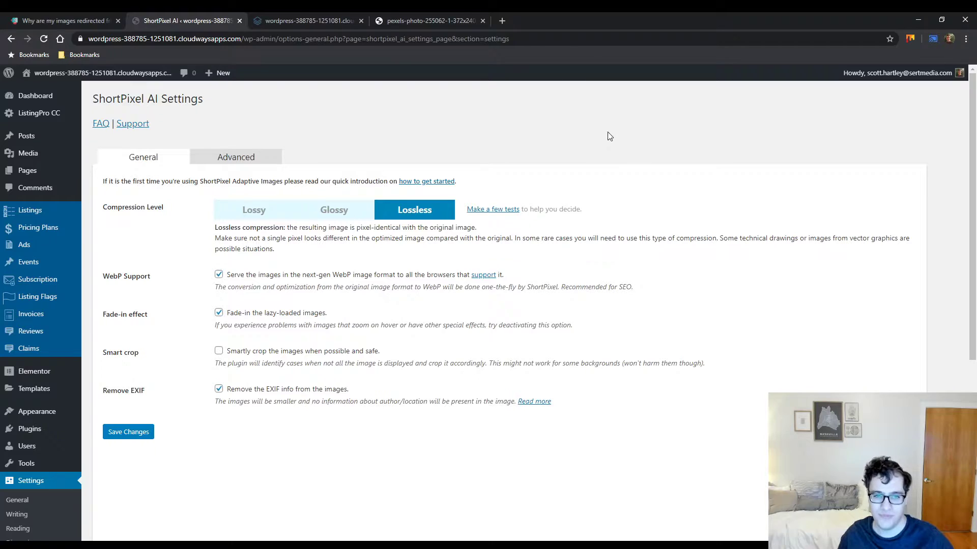
mouse_move(268, 217)
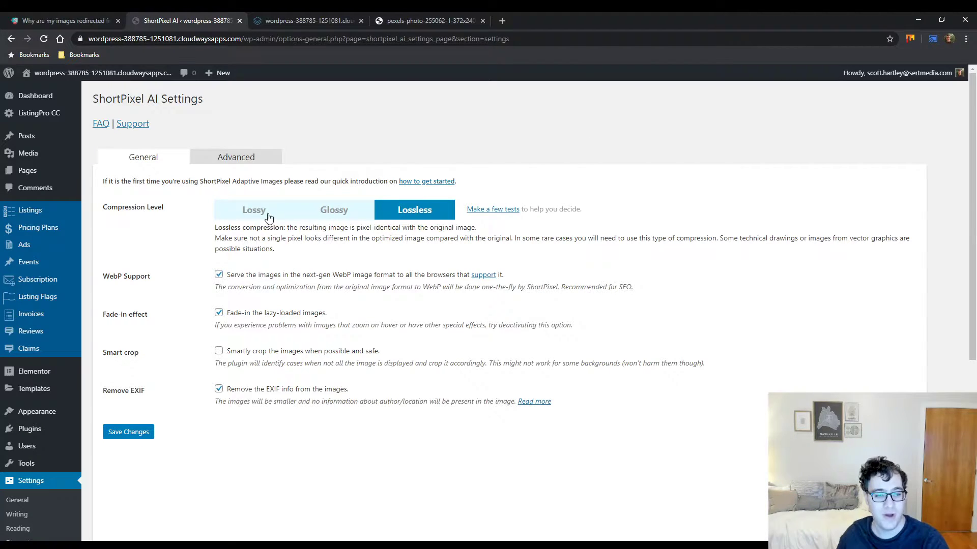
left_click(253, 209)
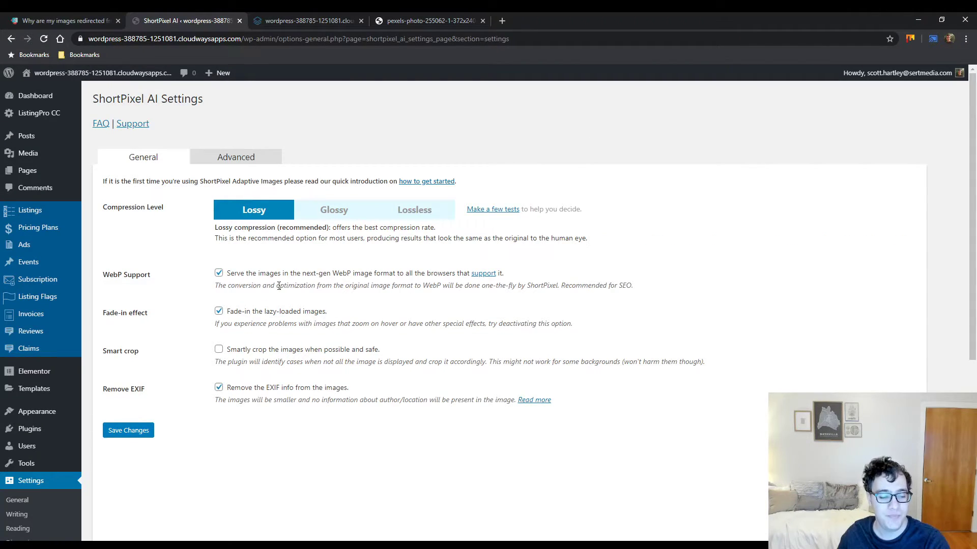
mouse_move(325, 276)
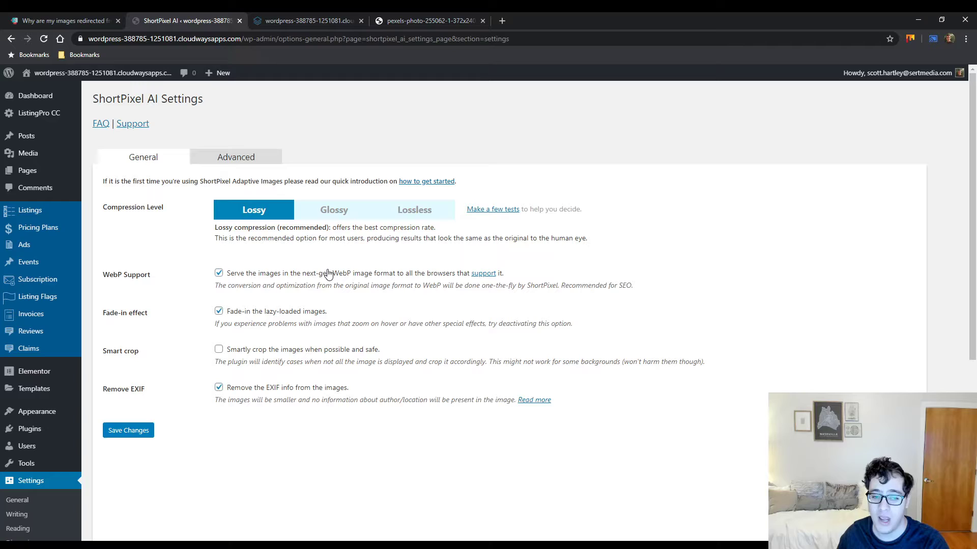
mouse_move(334, 210)
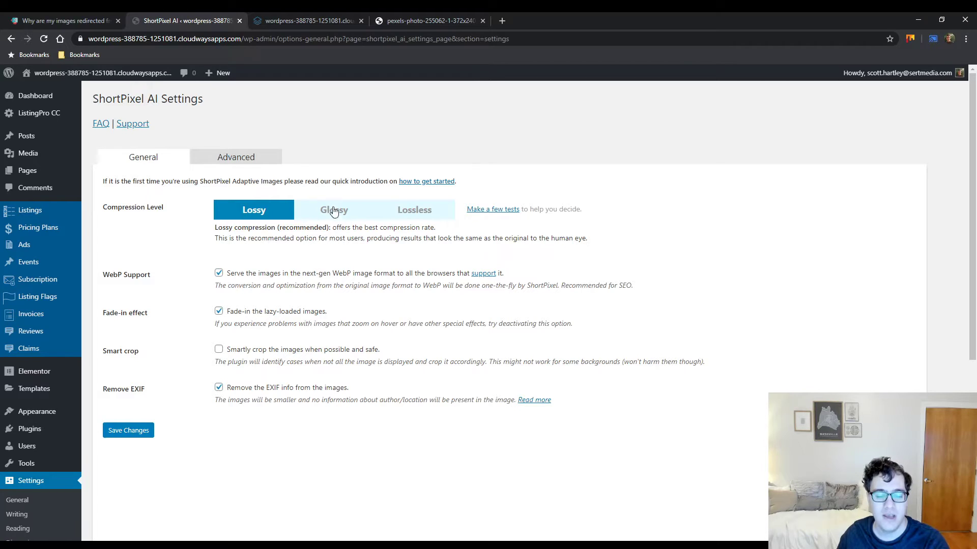
left_click(305, 20)
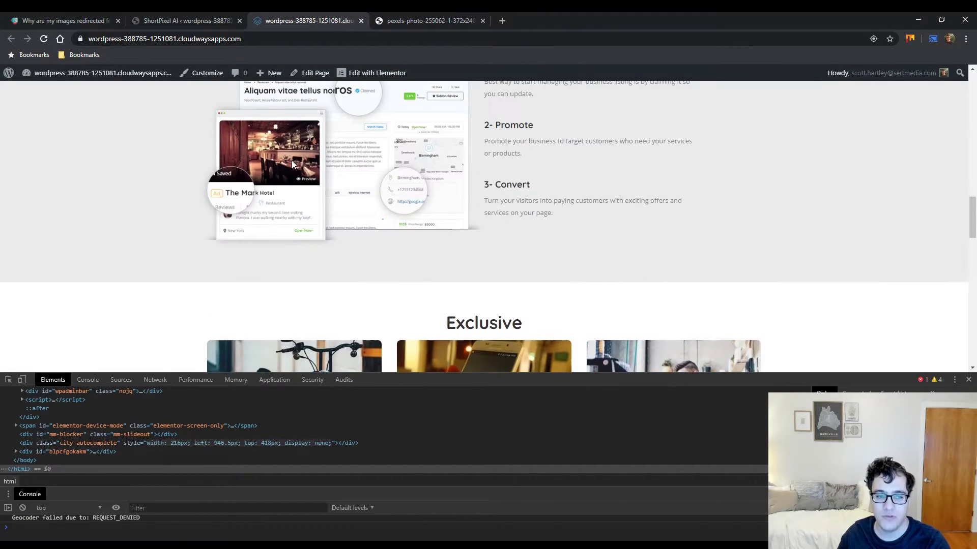
Scroll the homepage images, view the motorcycle photo, and return to ShortPixel AI settings.
scroll("down", 3)
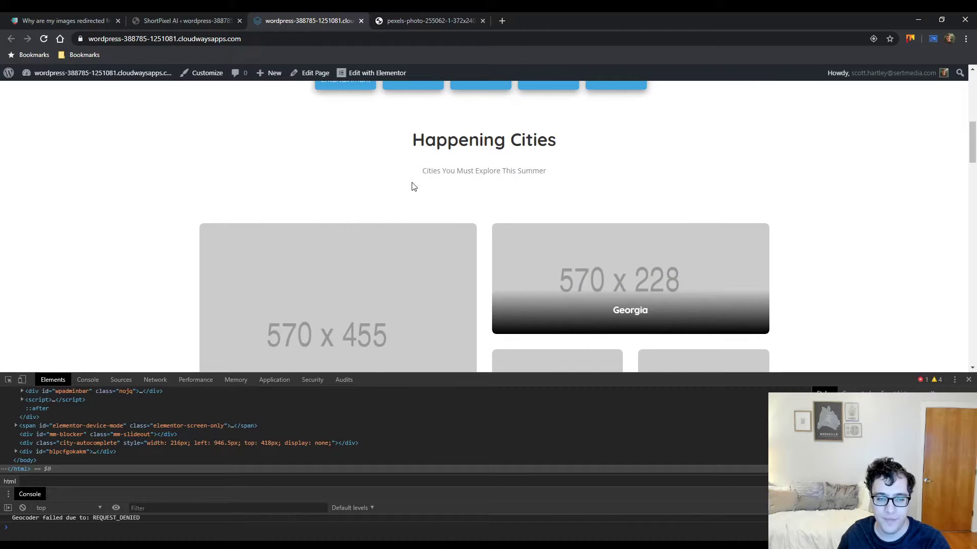
scroll("up", 3)
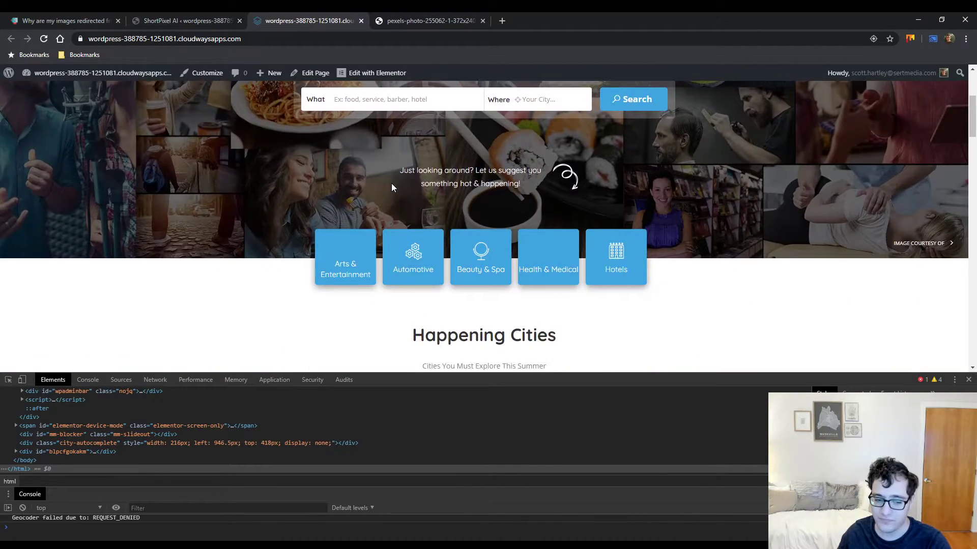
scroll("down", 3)
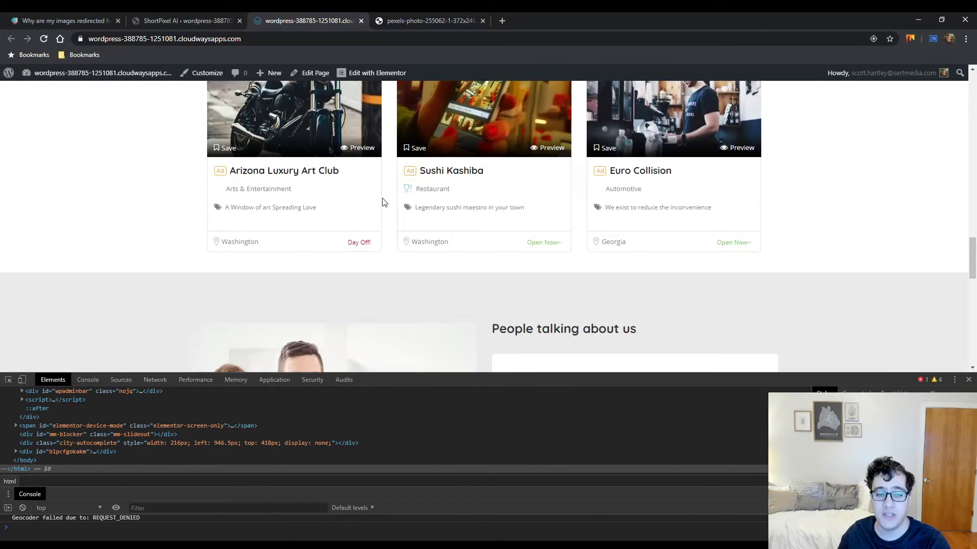
left_click(429, 21)
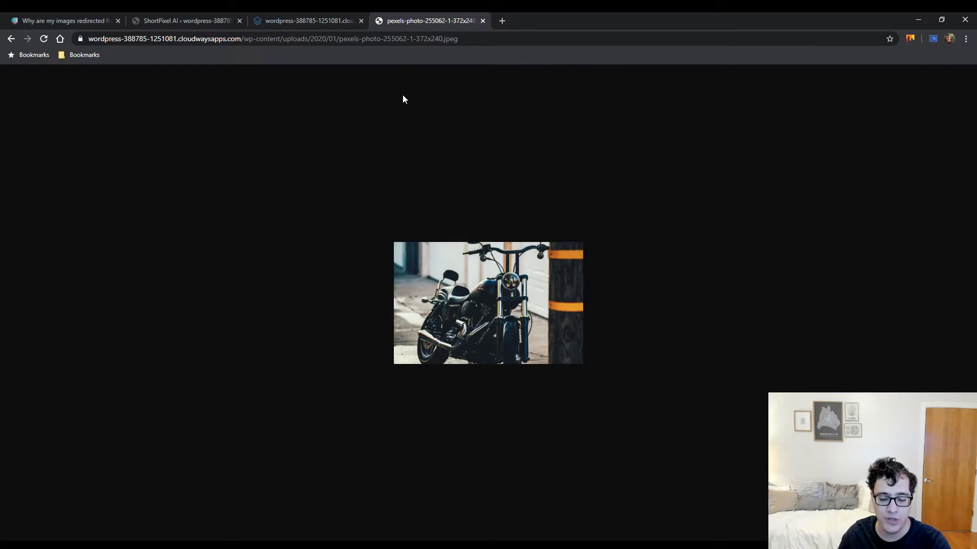
left_click(184, 20)
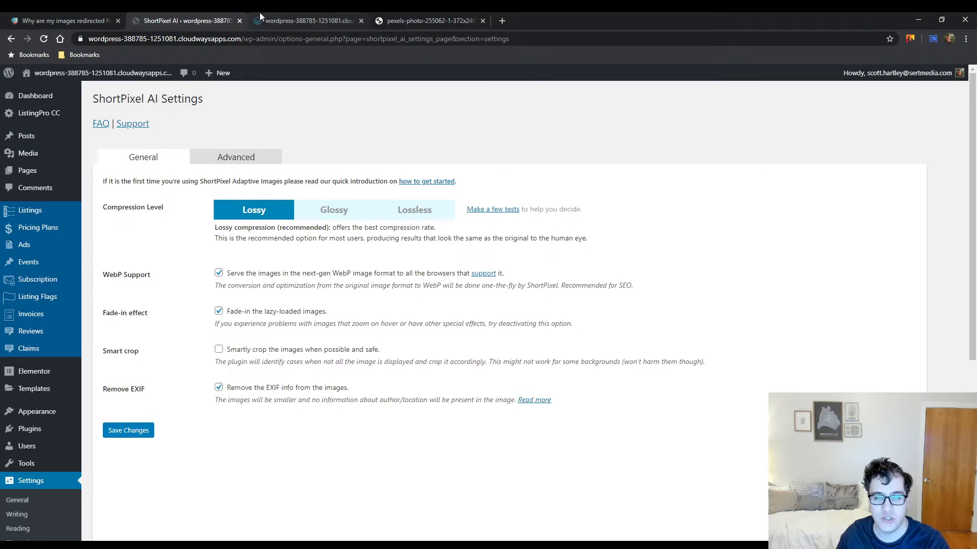
double_click(139, 312)
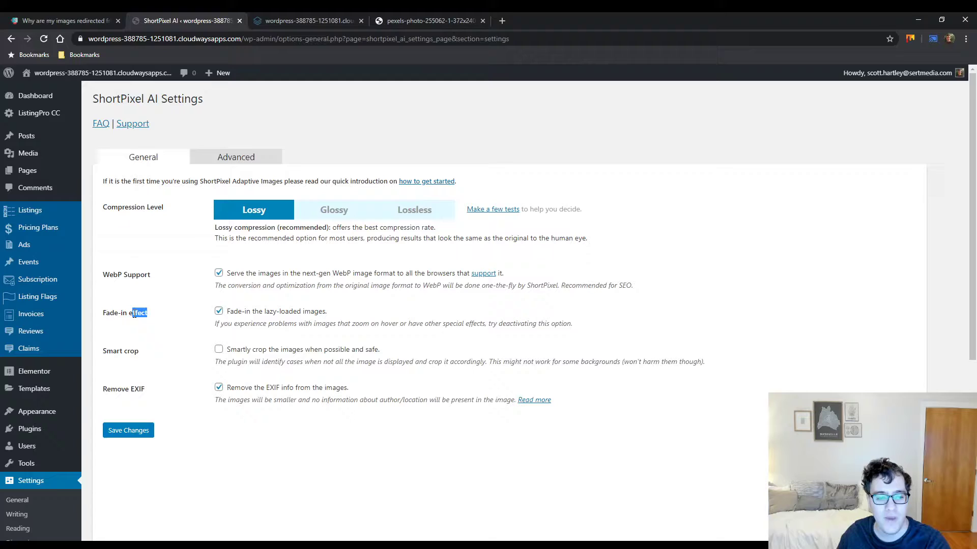
mouse_move(174, 310)
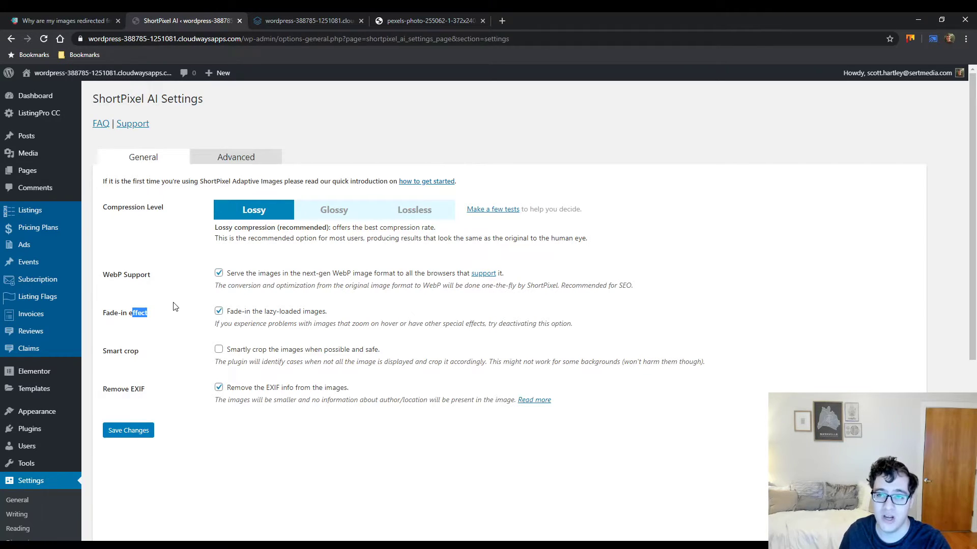
mouse_move(102, 141)
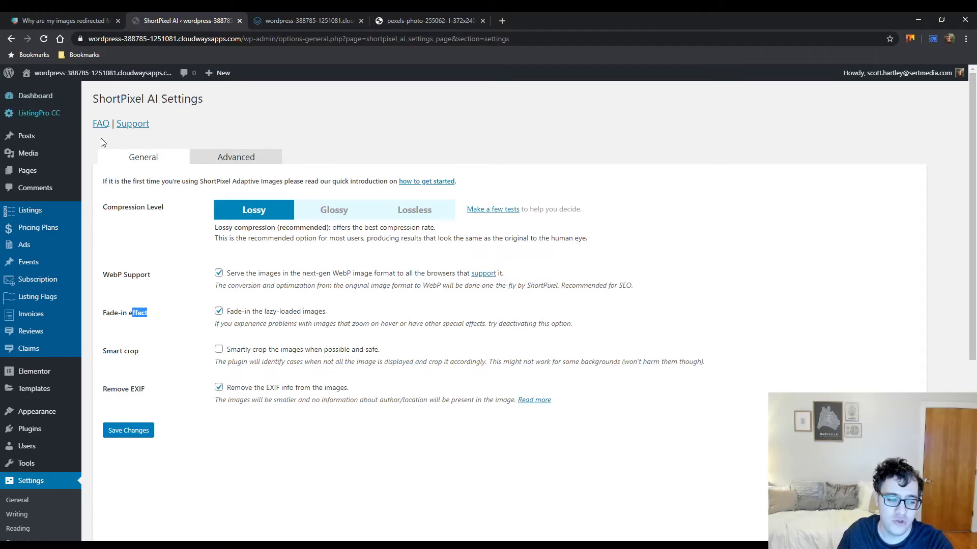
mouse_move(315, 250)
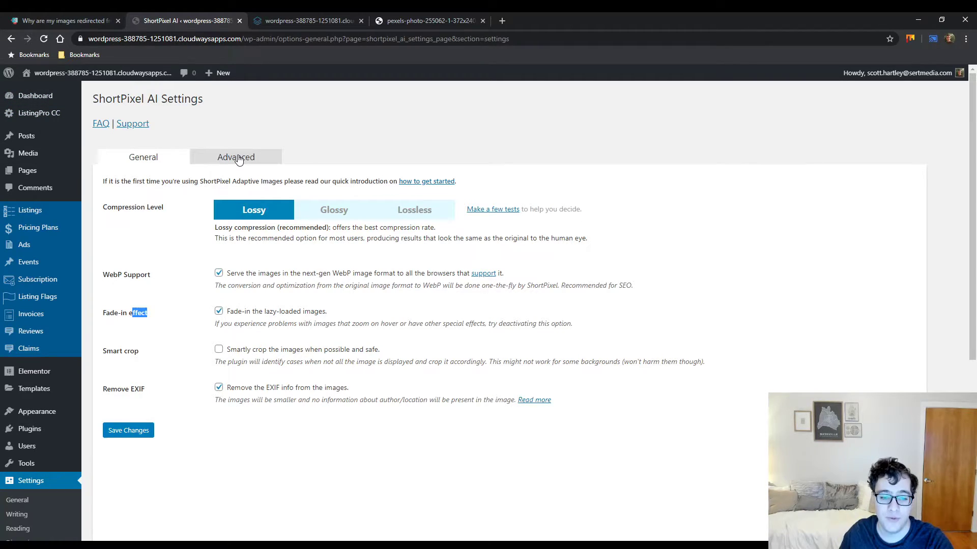
mouse_move(238, 339)
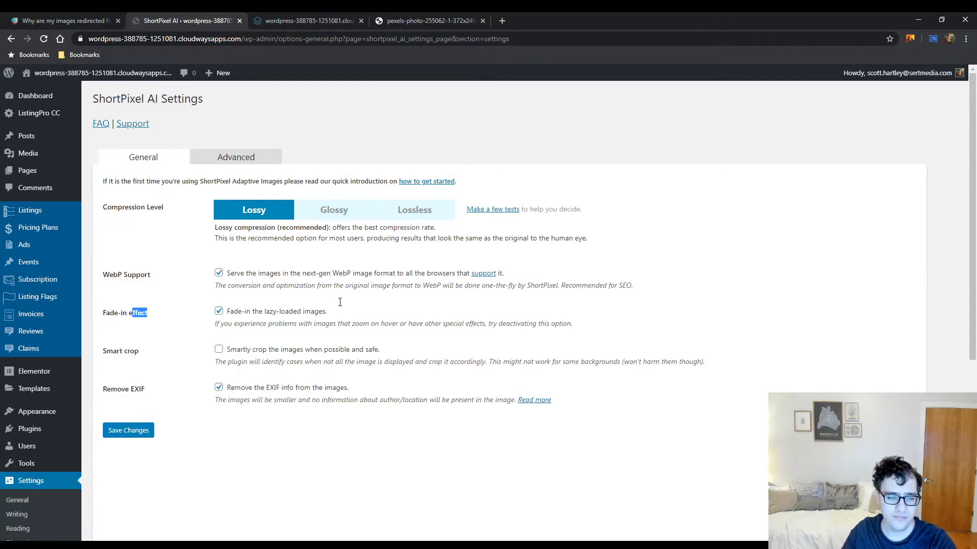
Show the Advanced tab and highlight the Replace method option currently set to both.
left_click(235, 157)
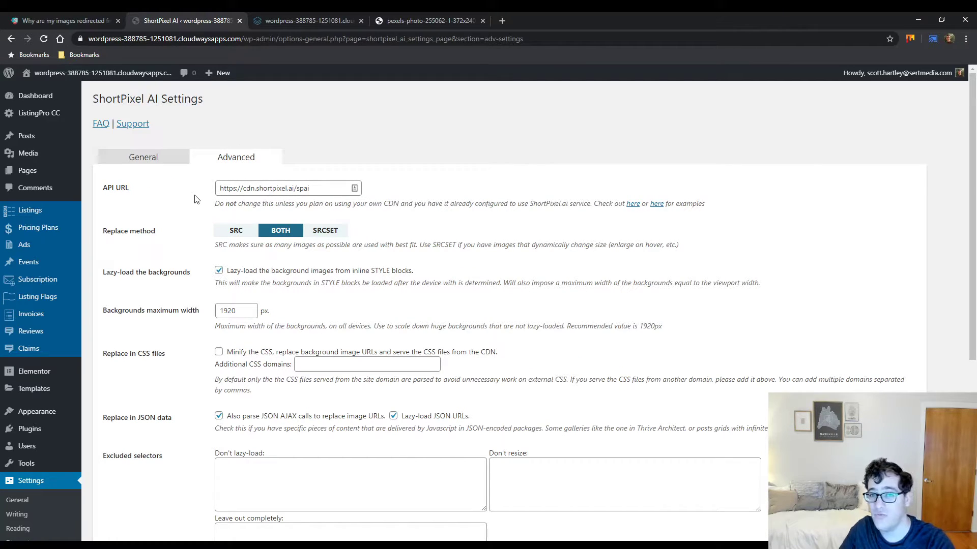
triple_click(287, 187)
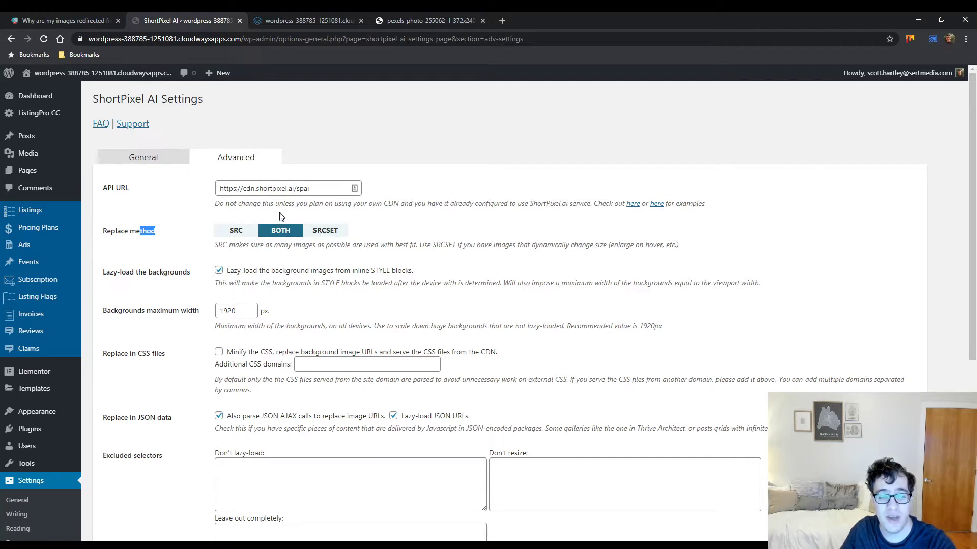
mouse_move(328, 244)
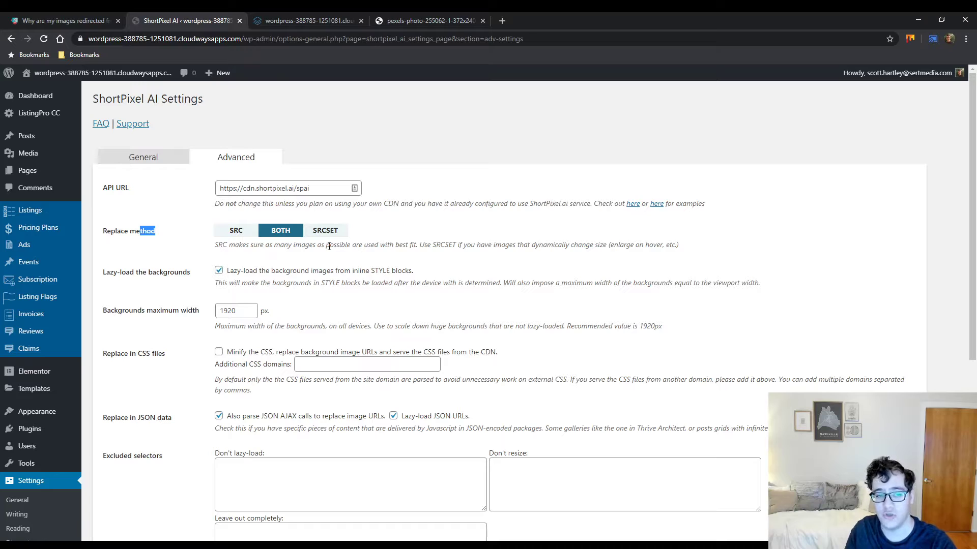
Set the Replace method to SRC instead of both SRC and SRCSET.
left_click(236, 230)
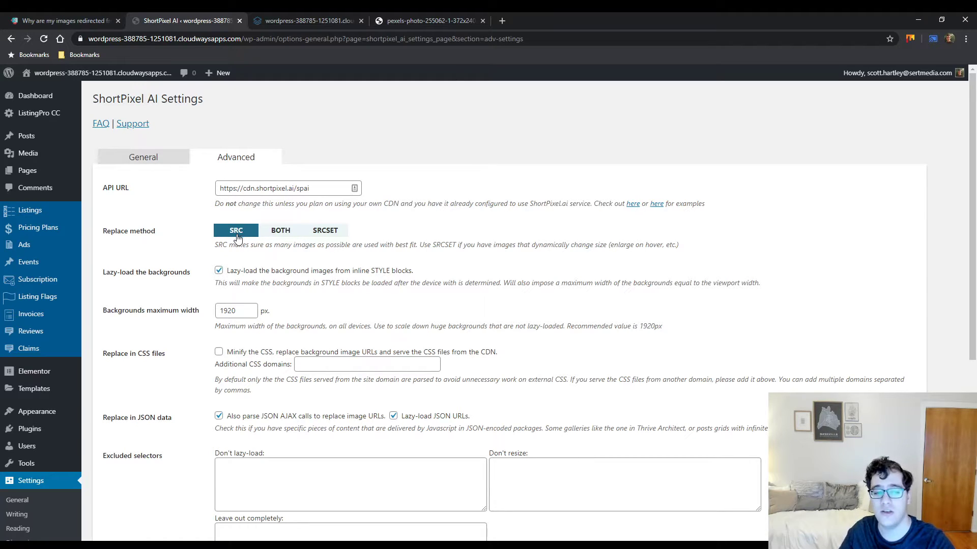
mouse_move(341, 258)
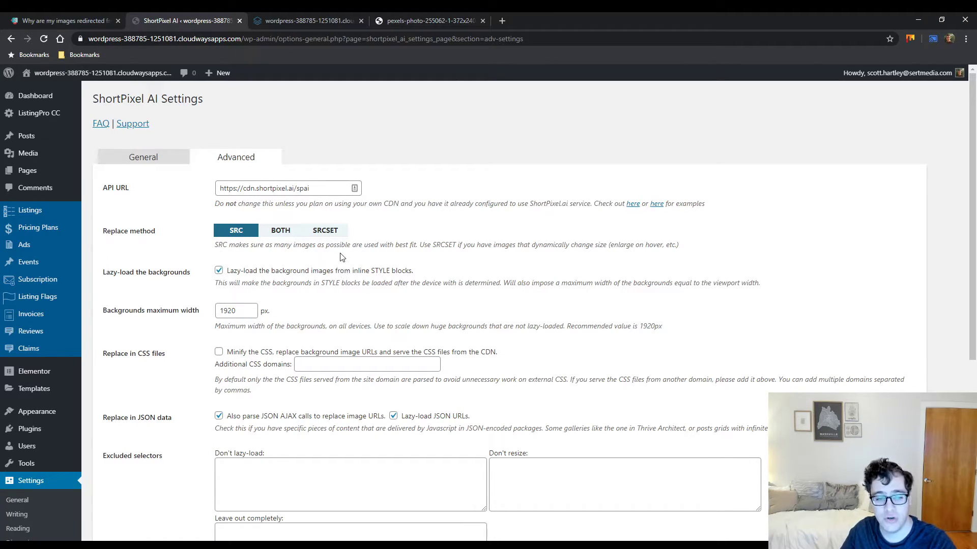
mouse_move(253, 279)
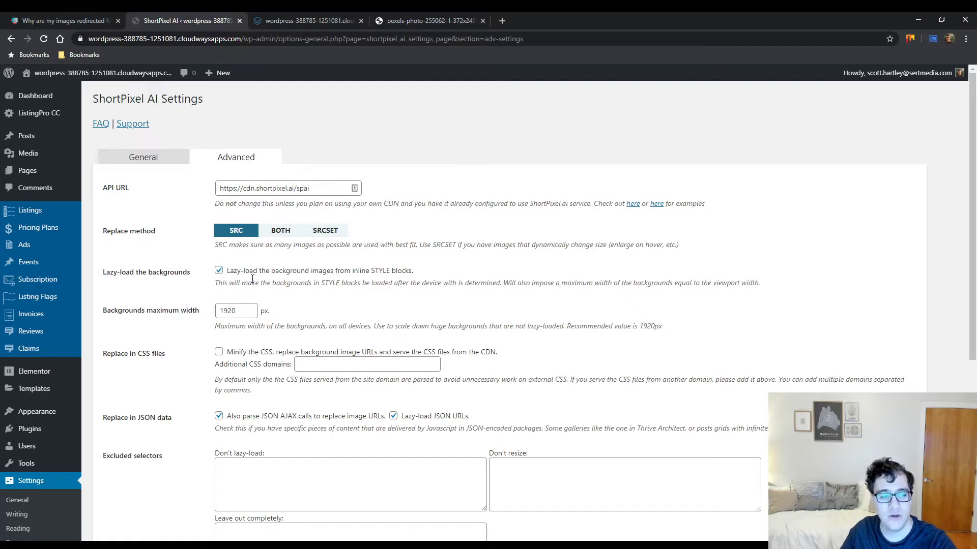
mouse_move(254, 270)
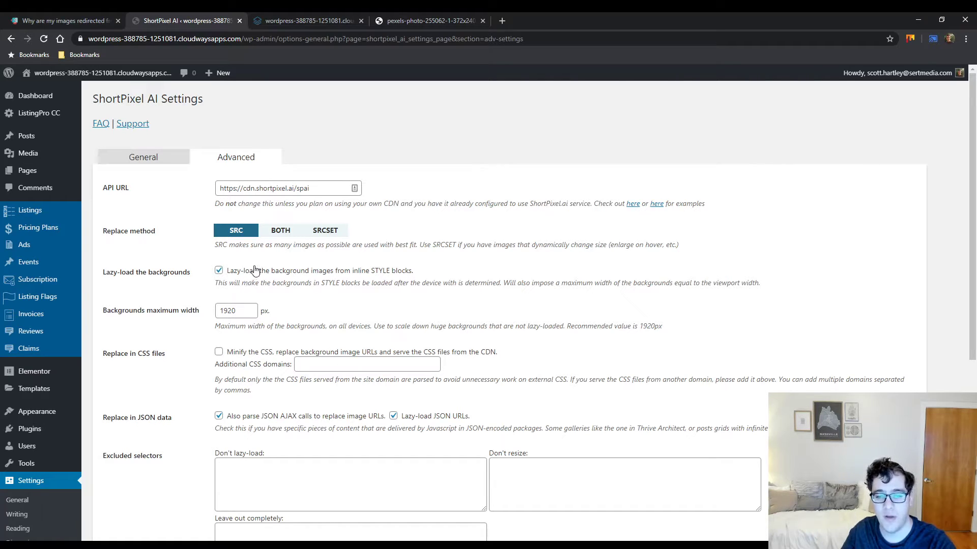
mouse_move(231, 246)
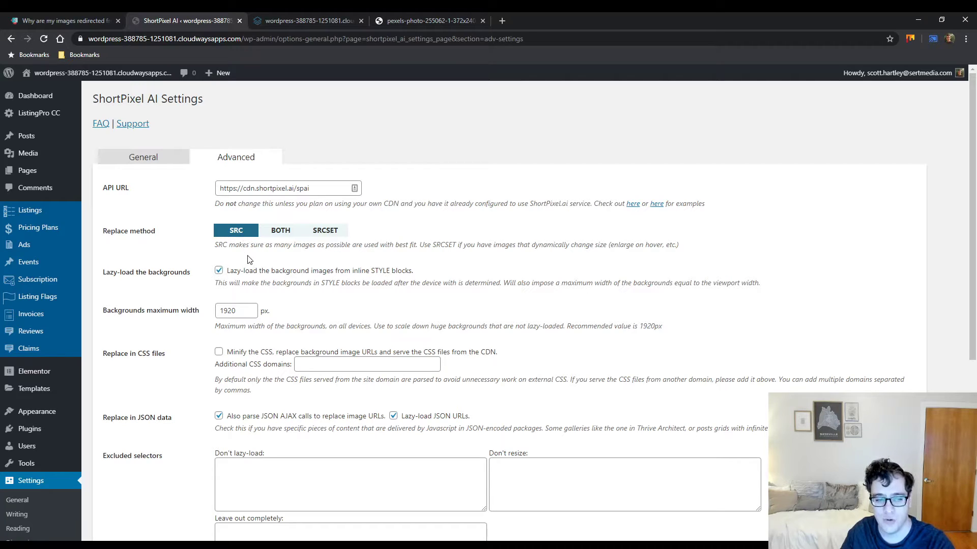
mouse_move(285, 268)
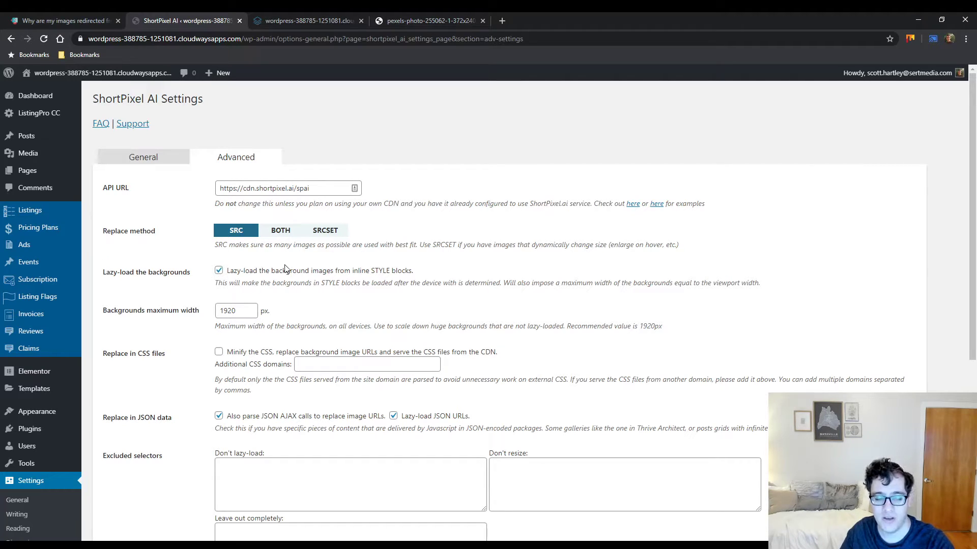
mouse_move(388, 260)
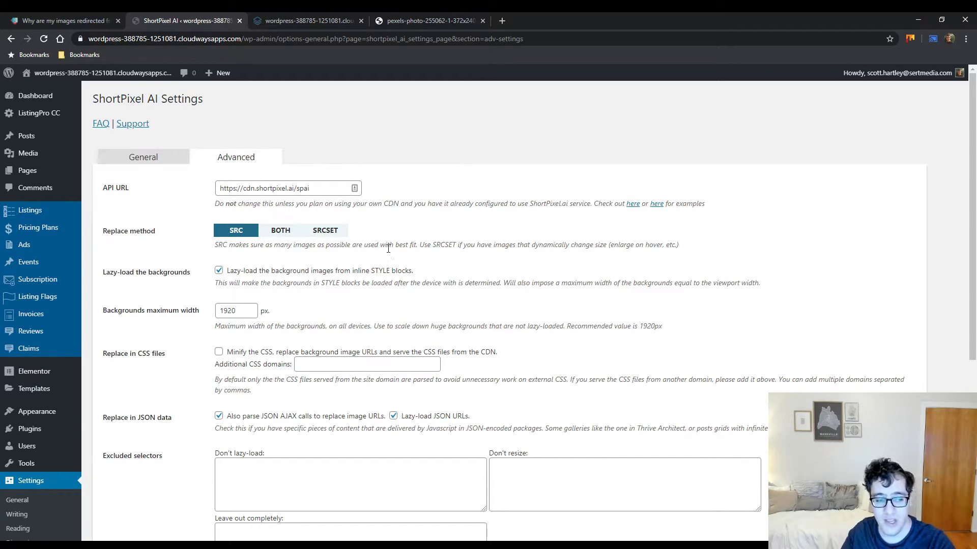
mouse_move(392, 310)
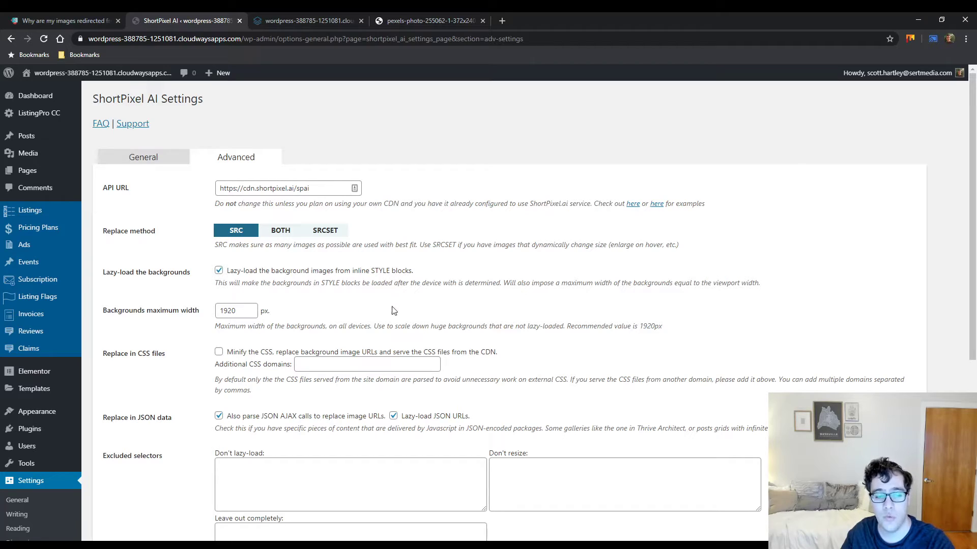
mouse_move(402, 297)
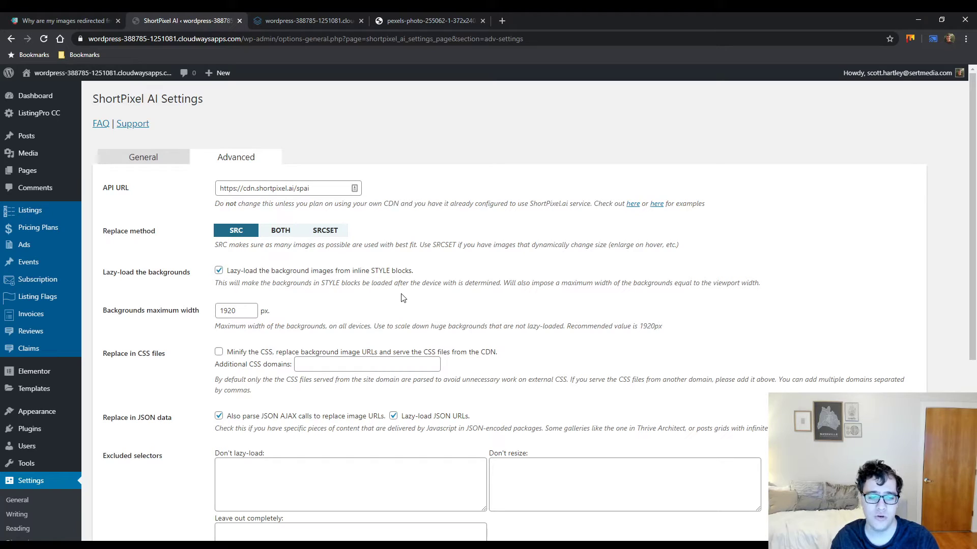
scroll("down", 3)
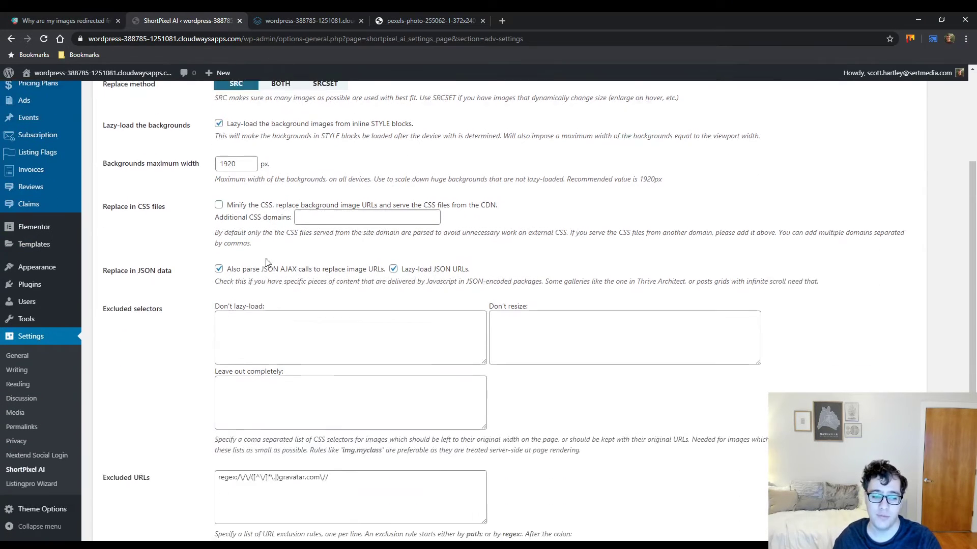
scroll("down", 3)
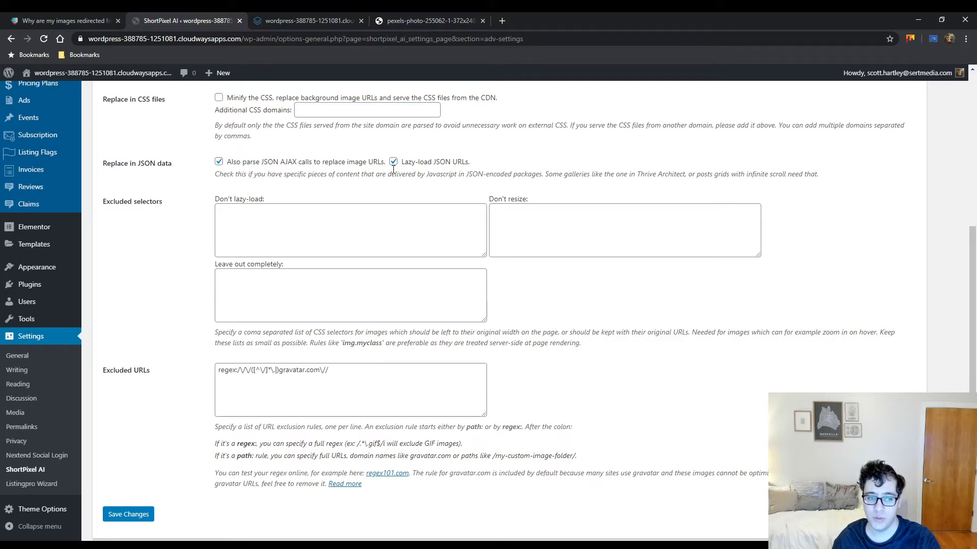
mouse_move(276, 194)
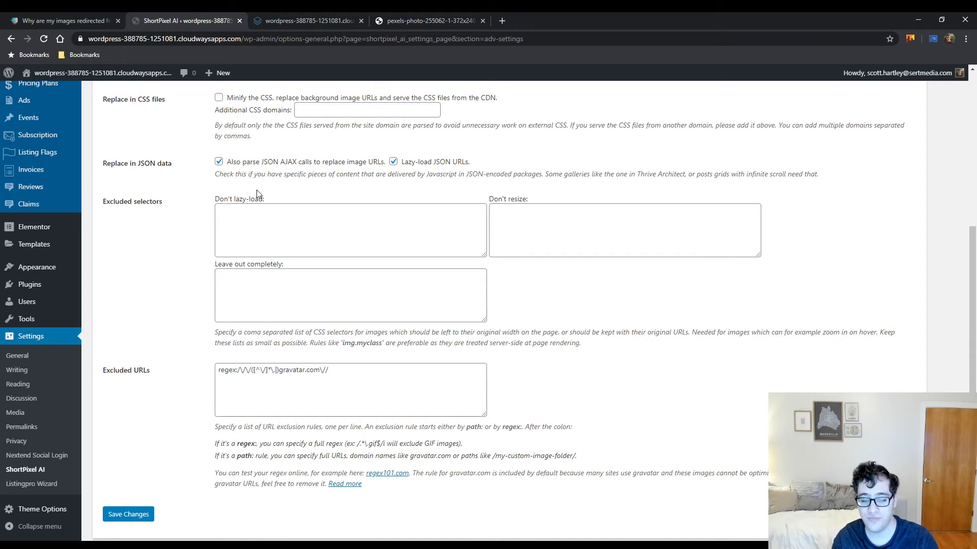
mouse_move(466, 365)
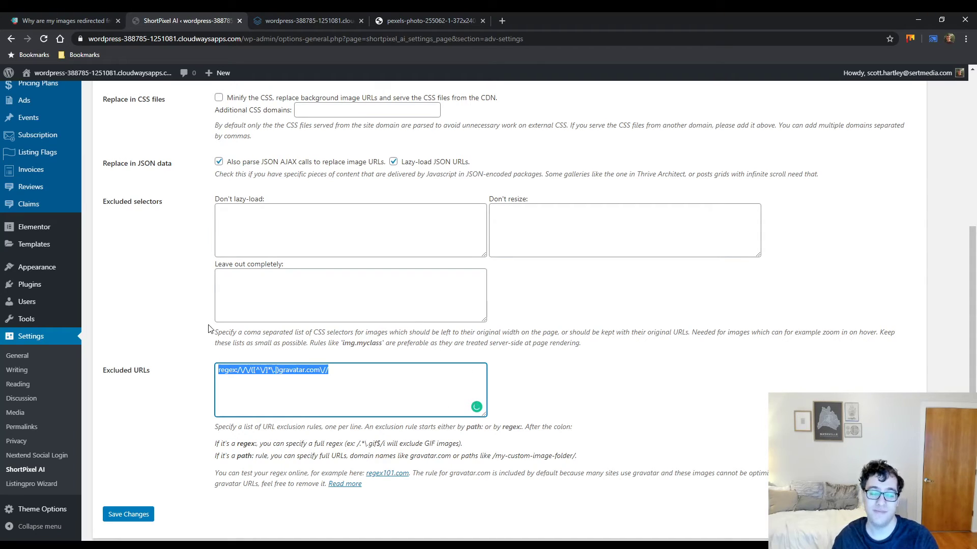
mouse_move(175, 330)
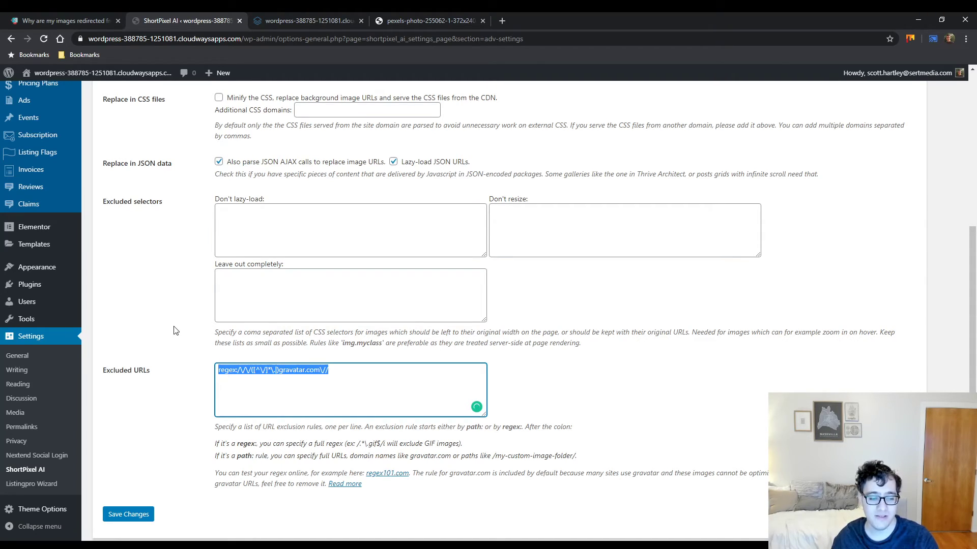
scroll("up", 3)
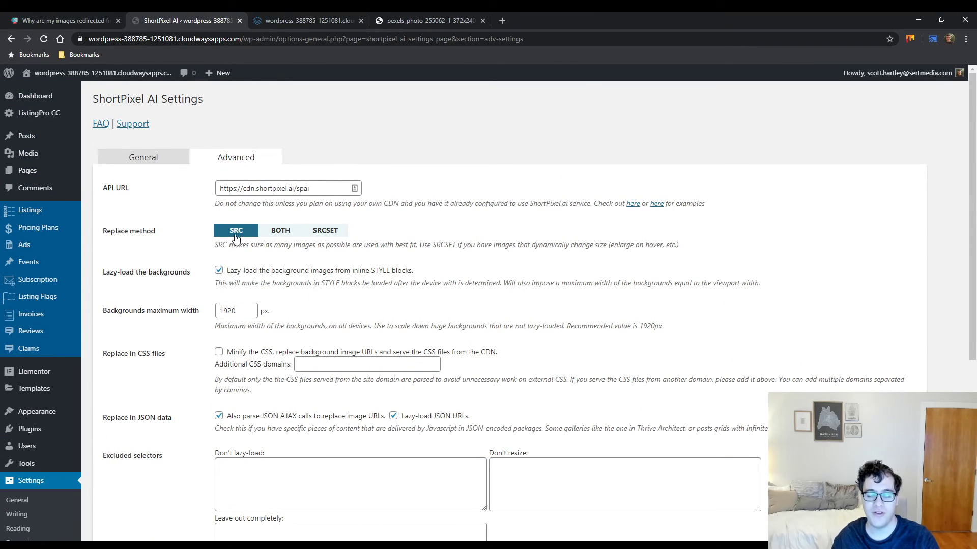
mouse_move(187, 97)
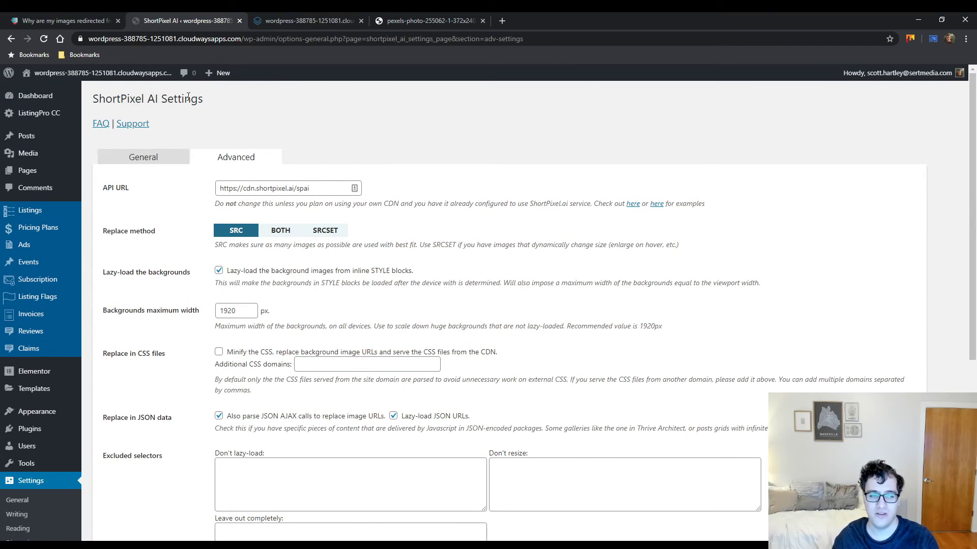
Revisit the help article on CDN-redirected images, then return to General settings.
left_click(62, 20)
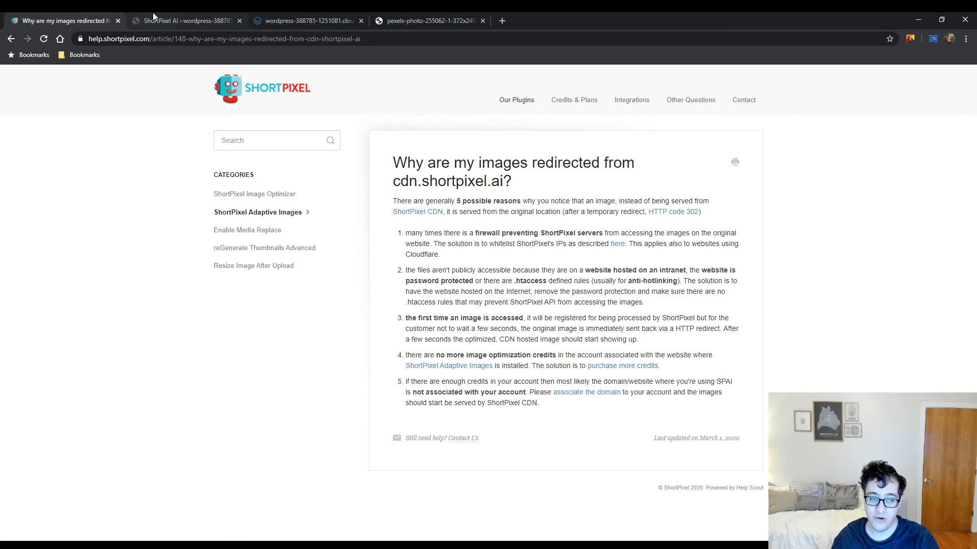
left_click(184, 20)
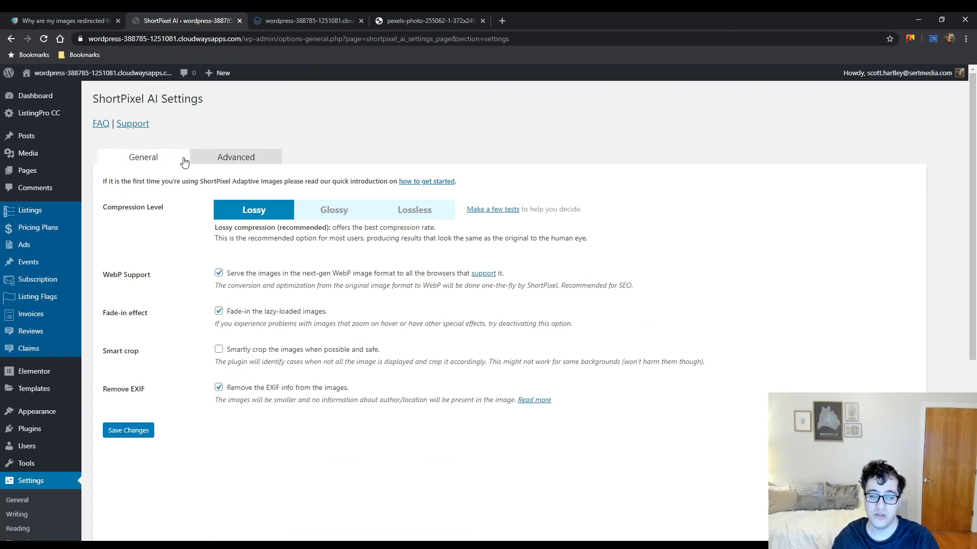